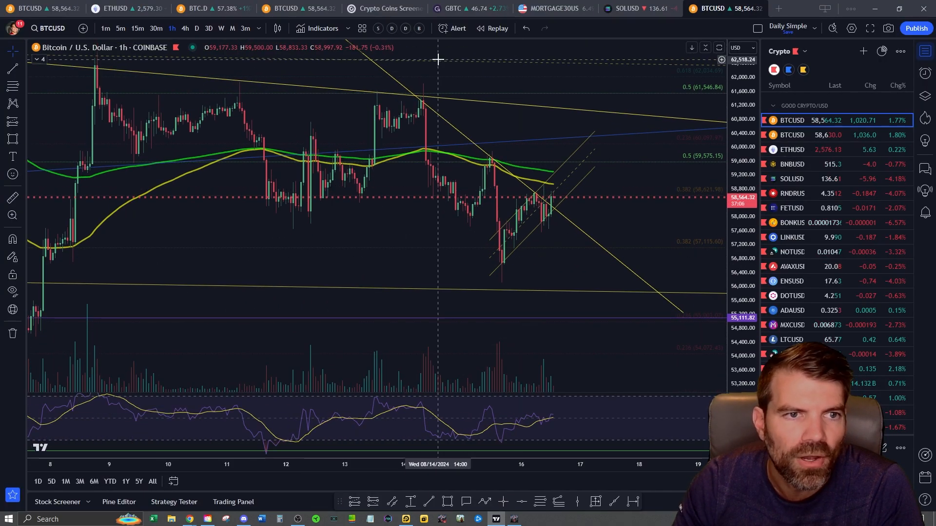
# Step: Compare the Grayscale Bitcoin Trust, SPY and another ticker's weekly charts, then set BTCUSD to weekly candles
pyautogui.click(462, 9)
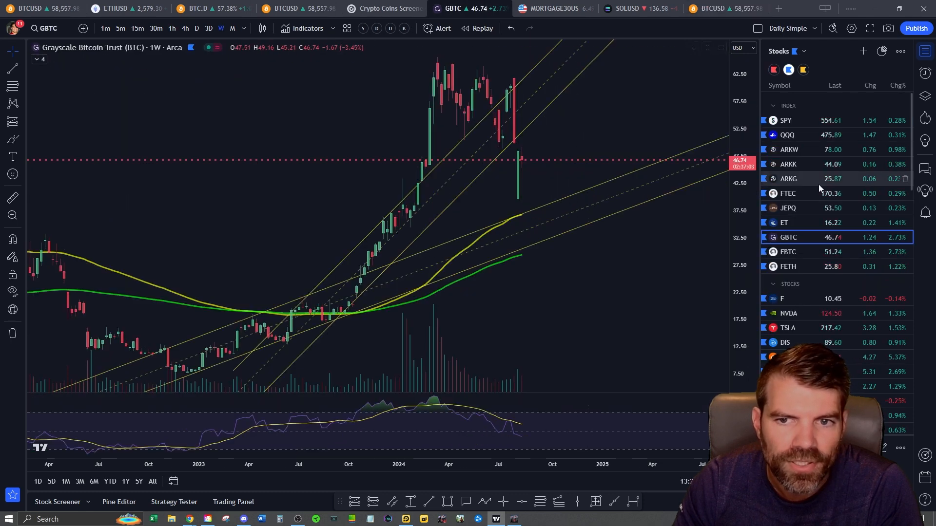
pyautogui.click(786, 120)
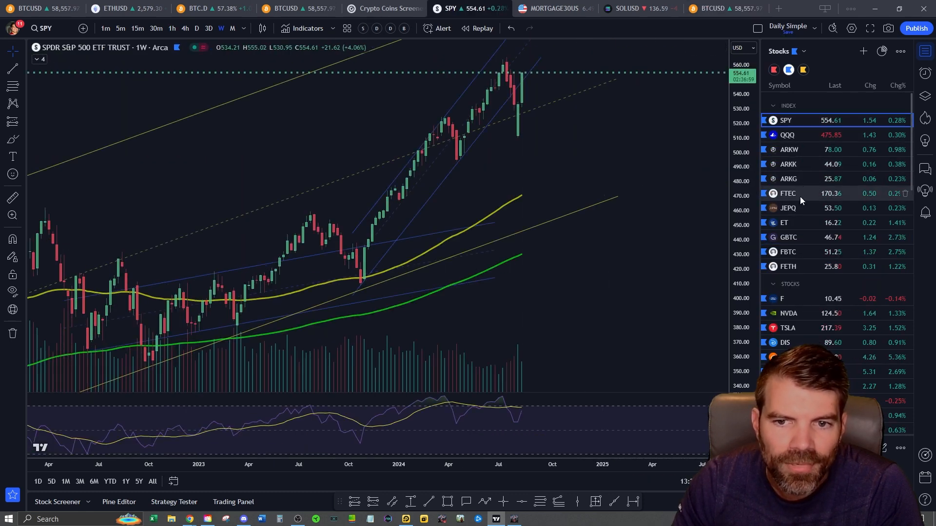
pyautogui.click(788, 237)
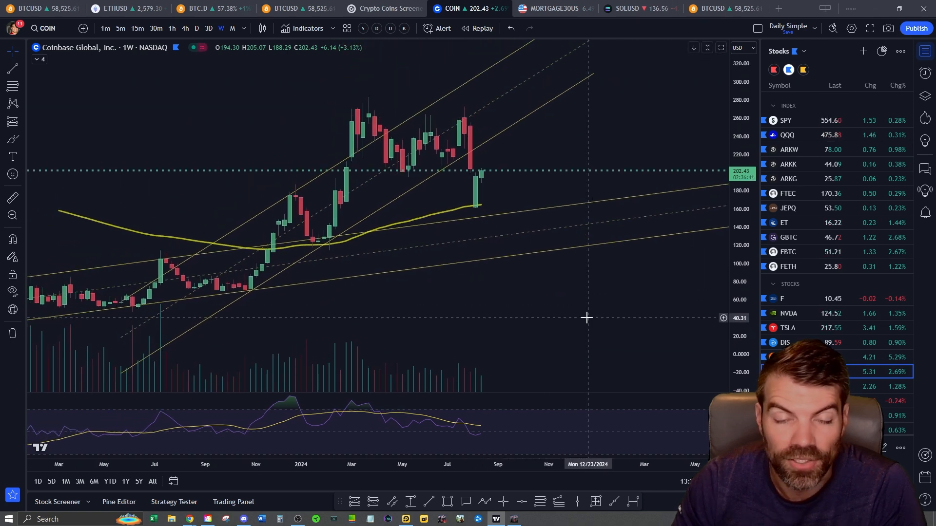
pyautogui.moveTo(459, 197)
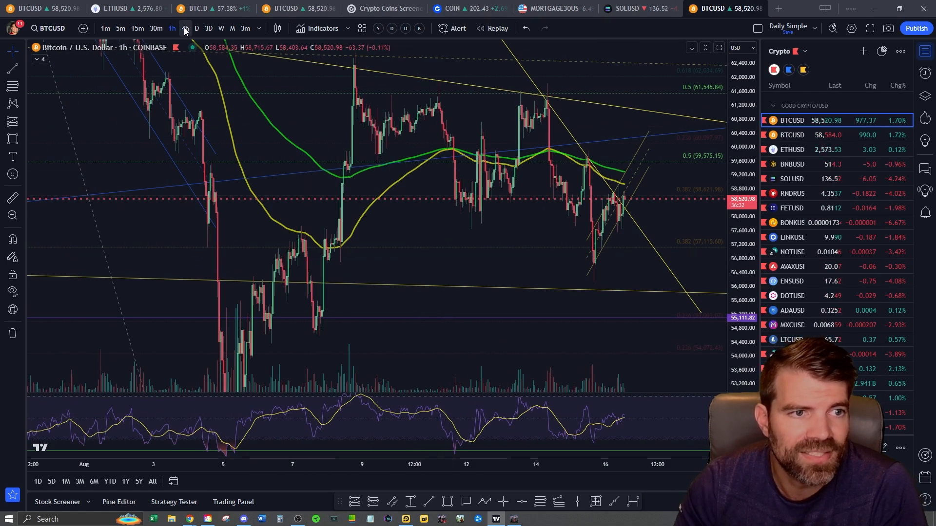
pyautogui.click(220, 29)
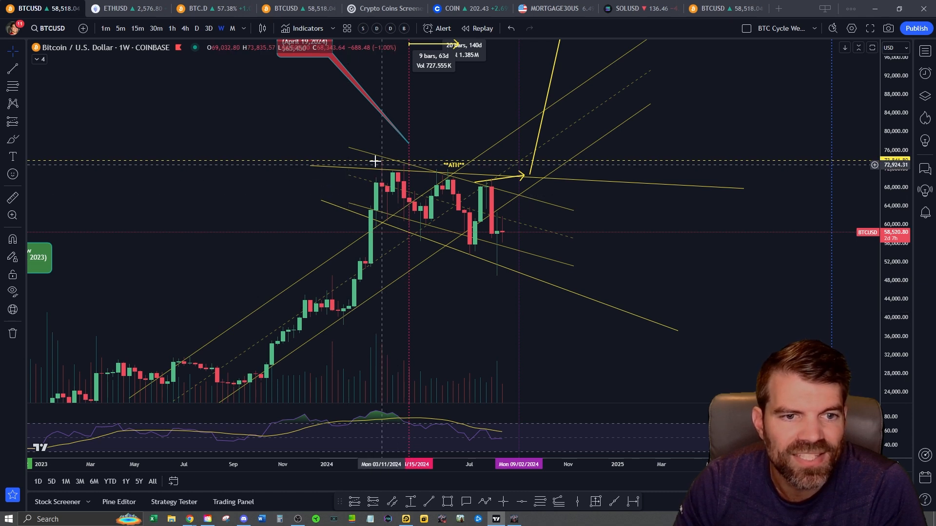
pyautogui.moveTo(382, 169)
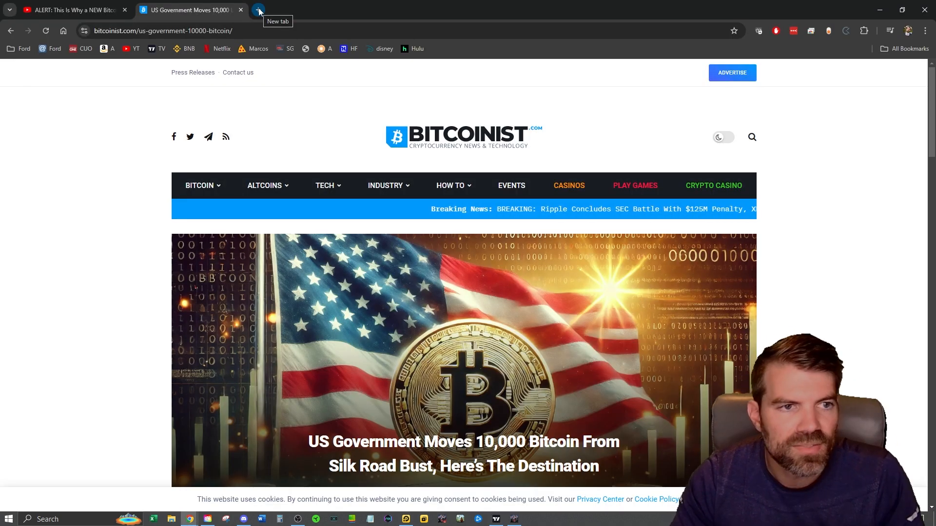
# Step: Load the alternative.me Fear & Greed Index in a new tab and review its one-month history chart
pyautogui.click(258, 10)
pyautogui.write('alternative.me/crypto/fear-and-greed-index/')
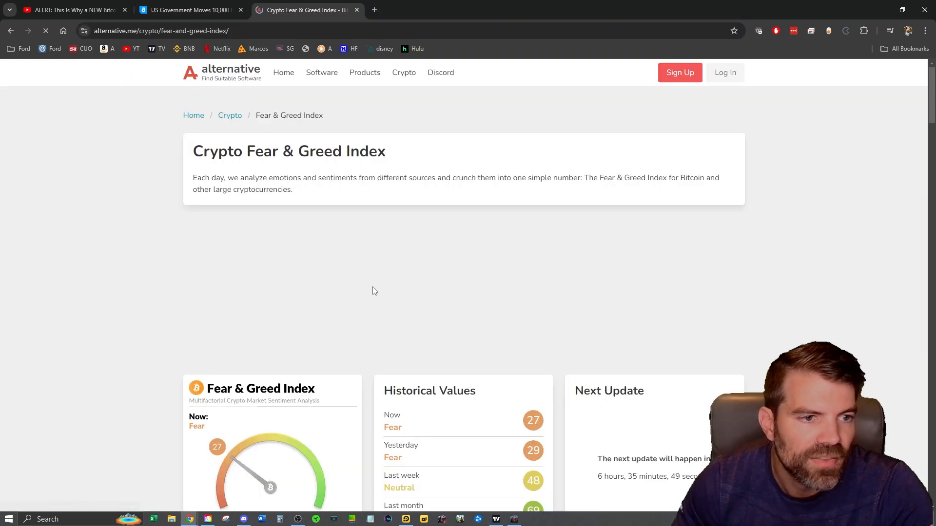
pyautogui.scroll(-3)
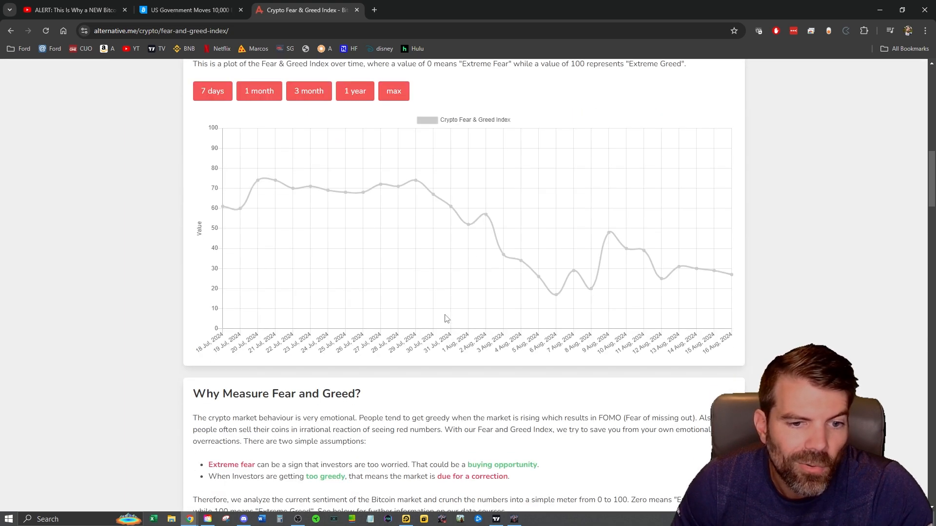
pyautogui.moveTo(703, 274)
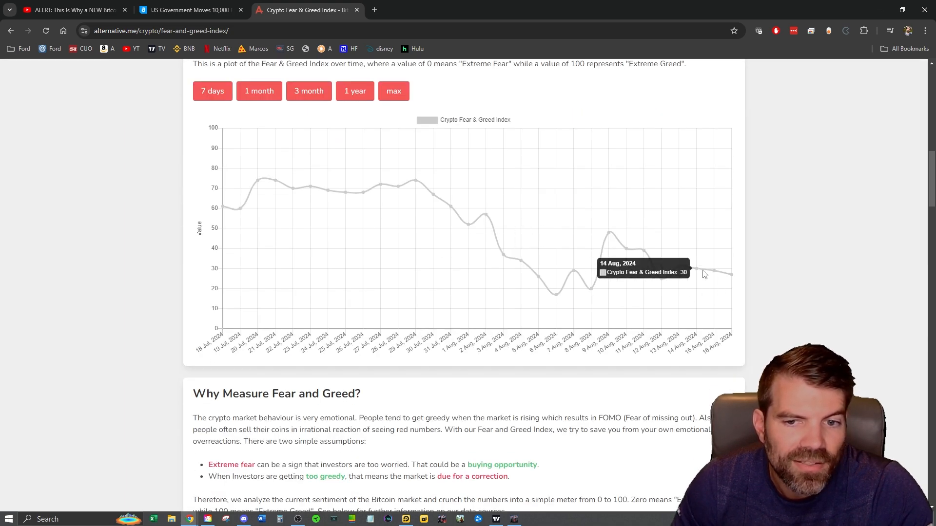
pyautogui.moveTo(661, 286)
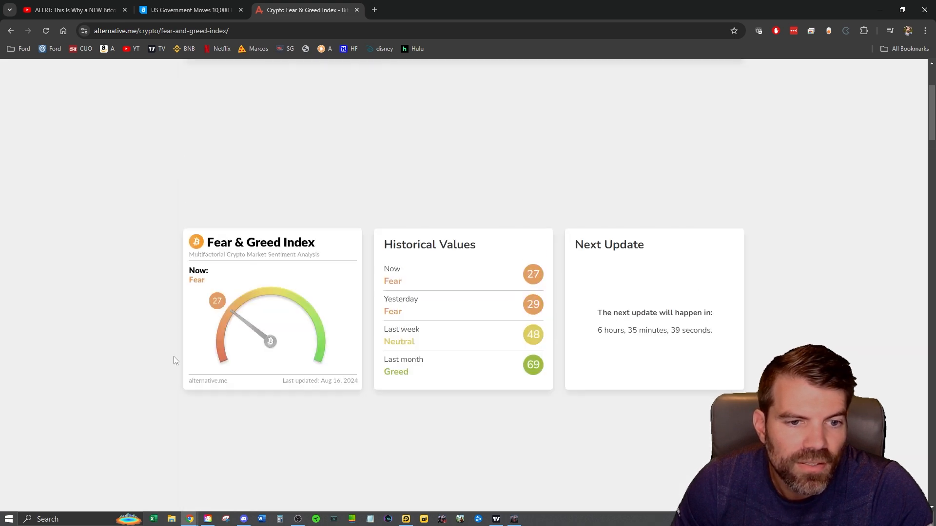
pyautogui.moveTo(218, 338)
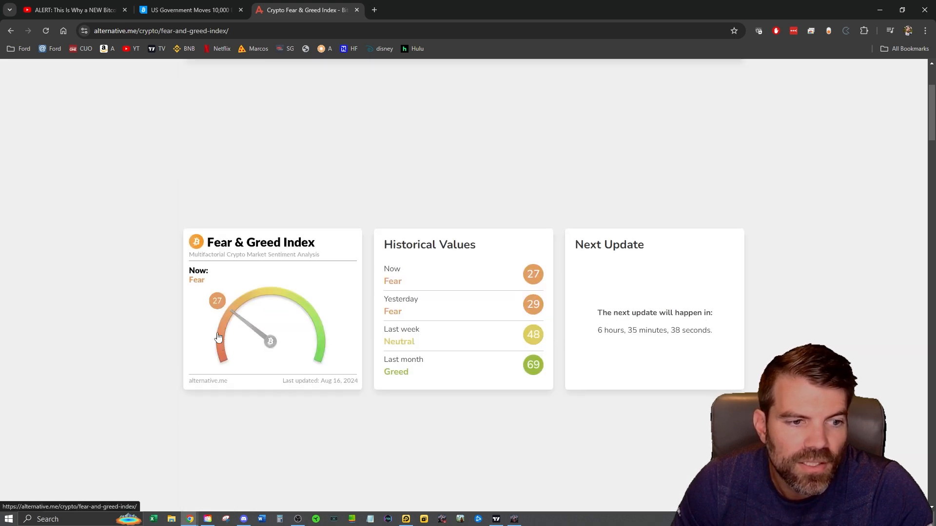
pyautogui.scroll(-3)
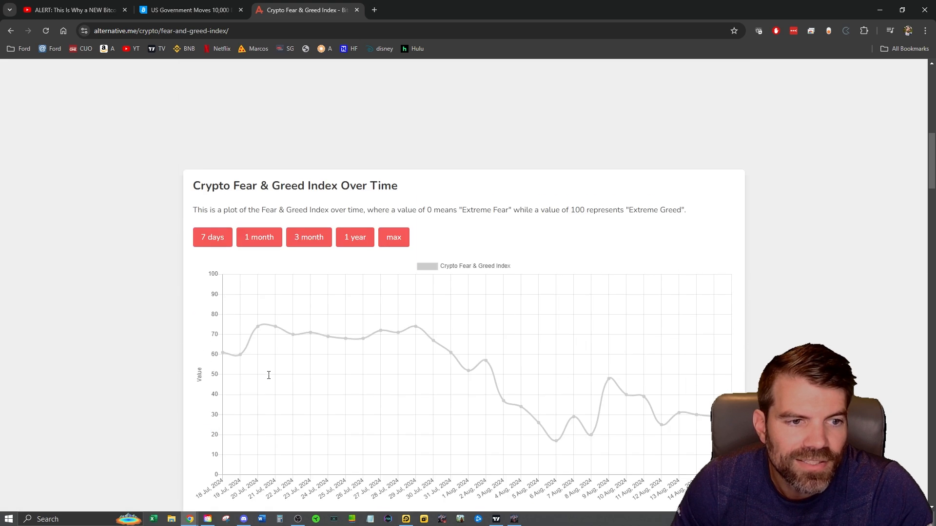
pyautogui.scroll(-3)
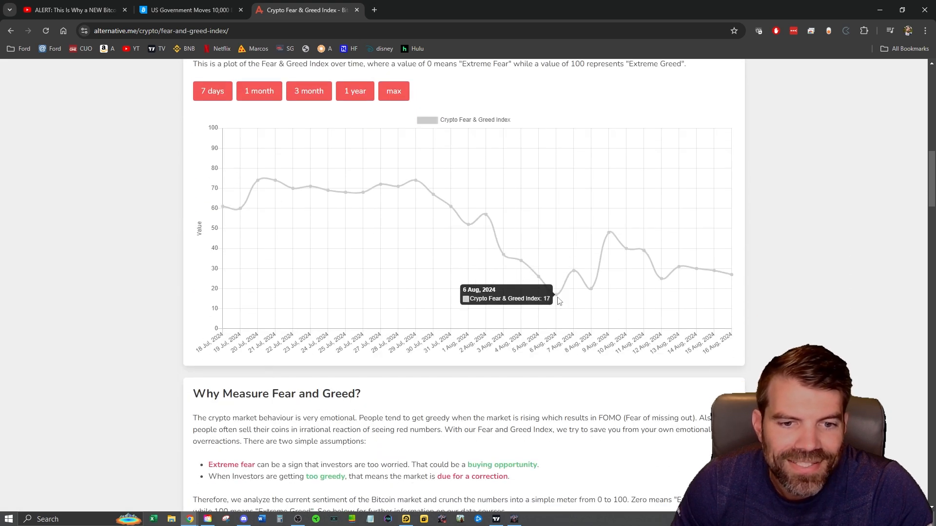
pyautogui.moveTo(554, 300)
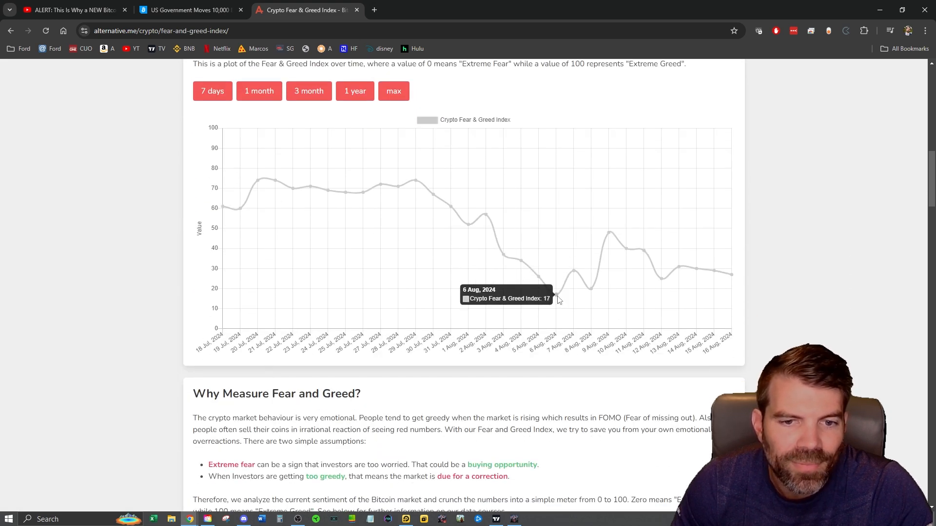
pyautogui.moveTo(591, 294)
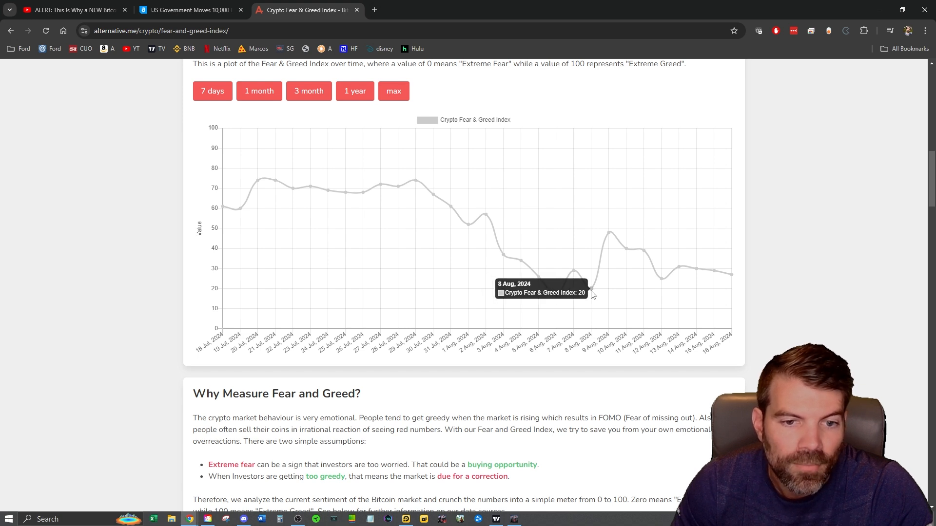
pyautogui.moveTo(674, 282)
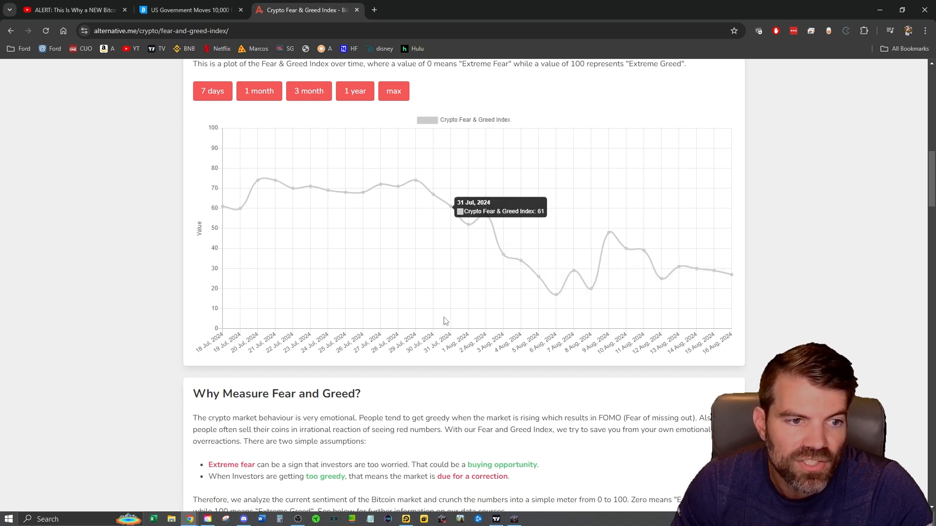
pyautogui.click(308, 91)
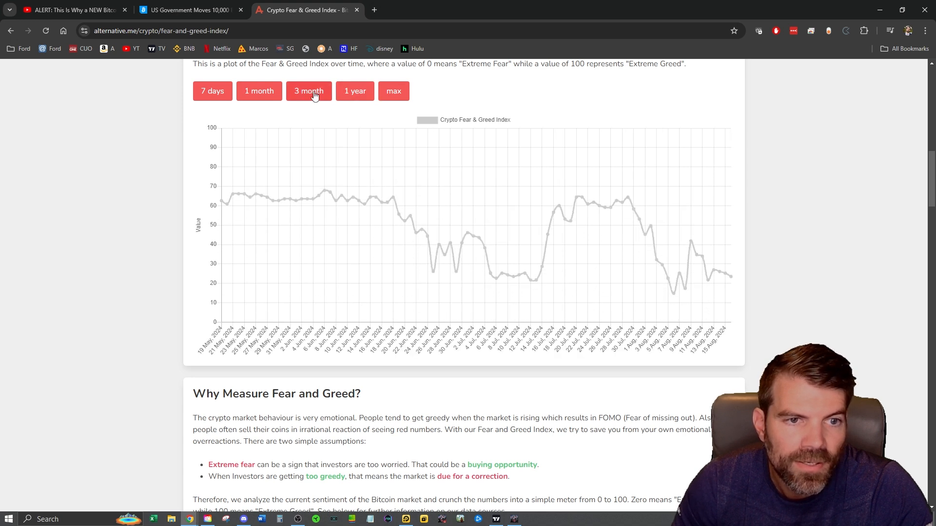
pyautogui.click(354, 90)
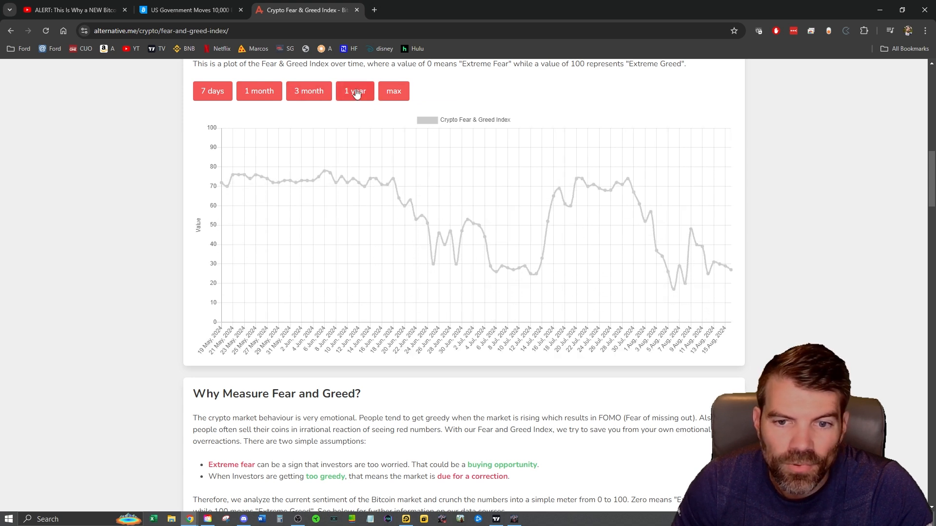
pyautogui.moveTo(673, 293)
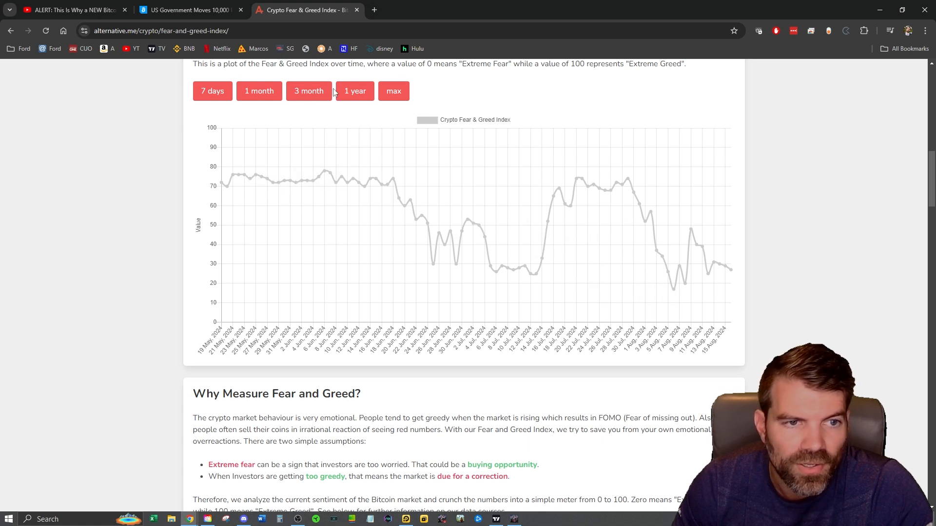
pyautogui.click(354, 91)
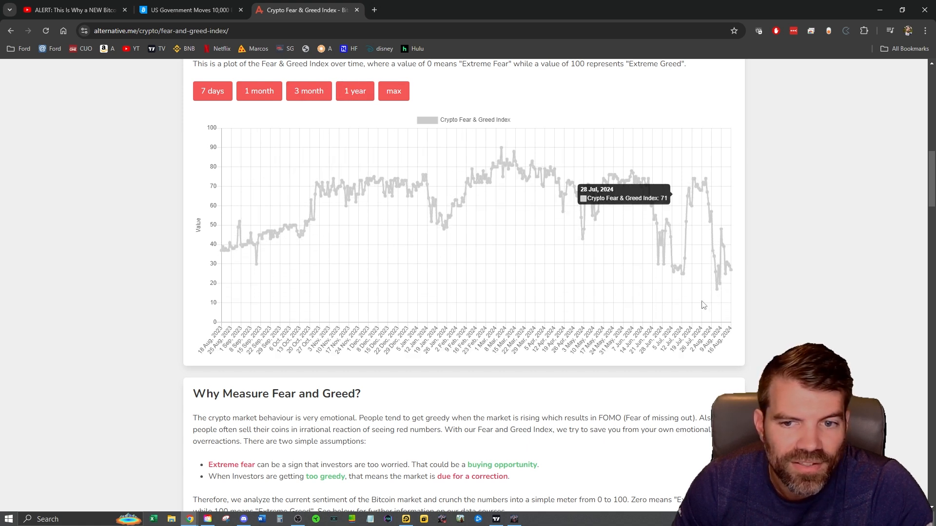
pyautogui.moveTo(717, 296)
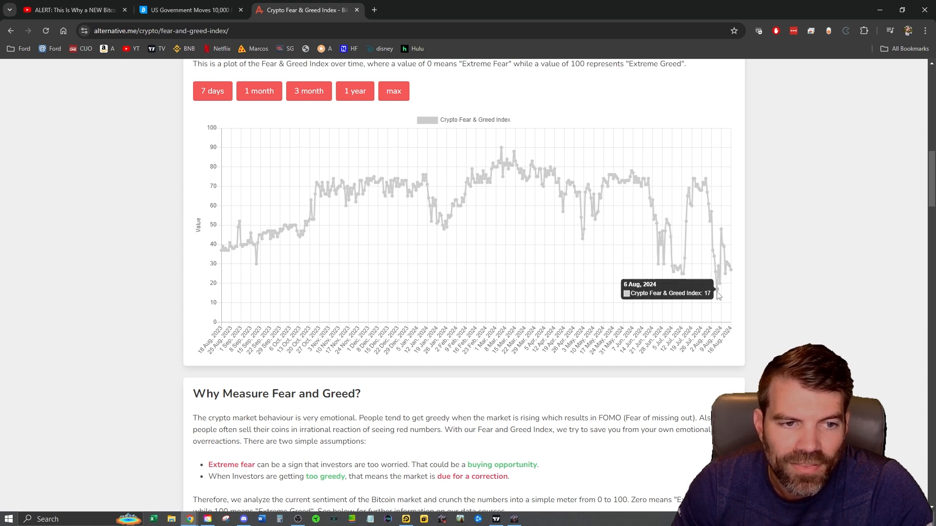
pyautogui.click(392, 91)
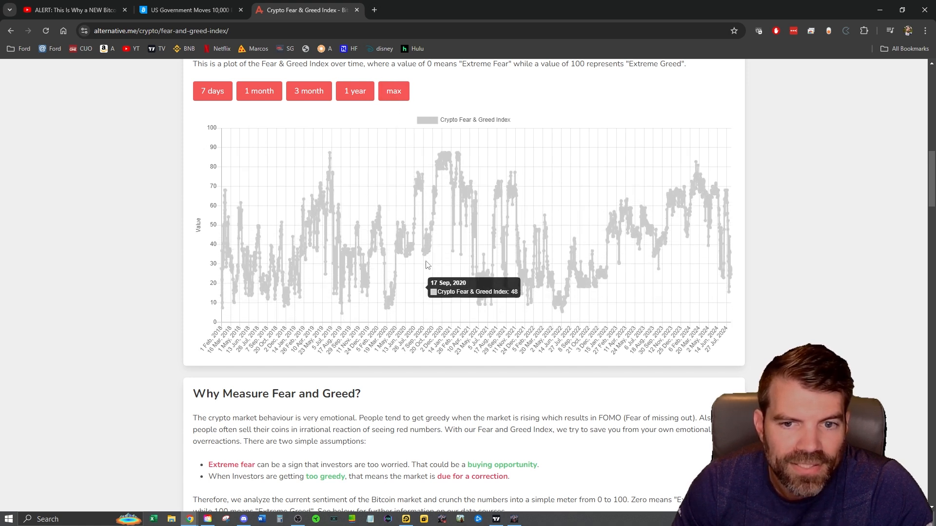
pyautogui.moveTo(557, 301)
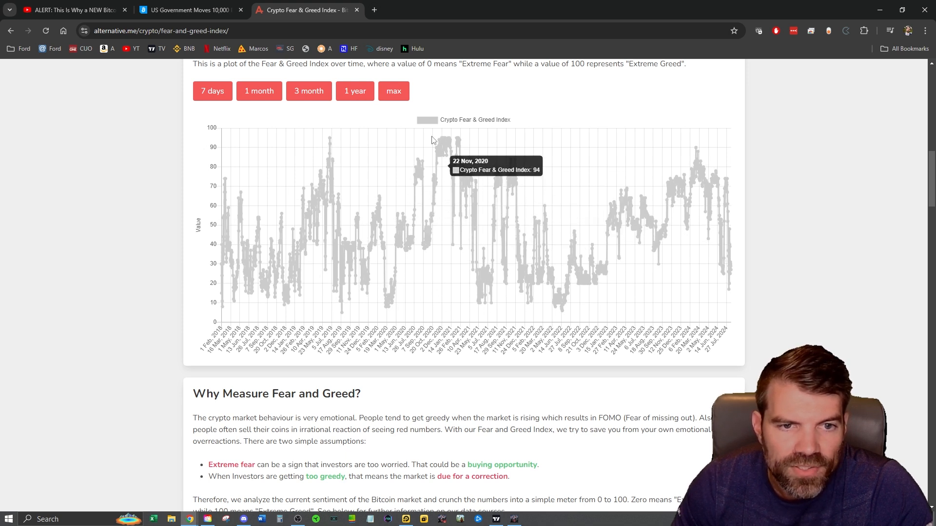
pyautogui.moveTo(468, 153)
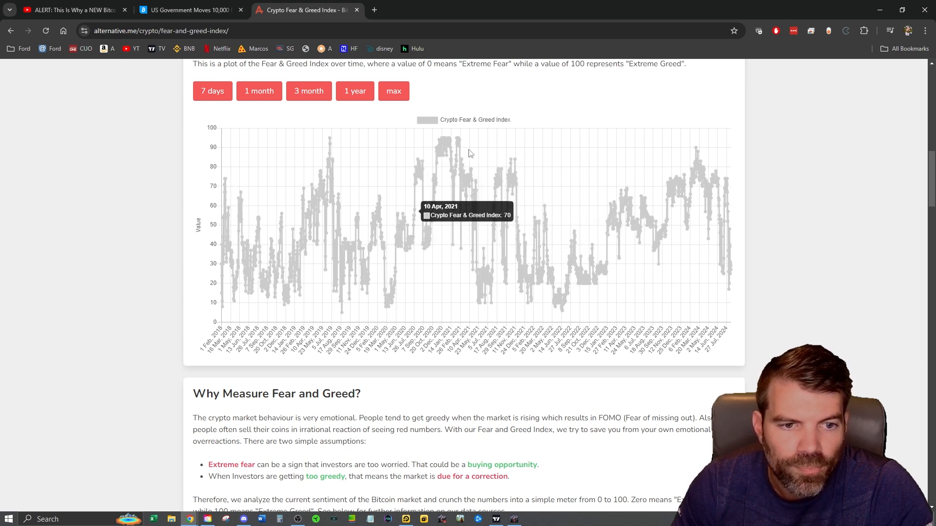
pyautogui.moveTo(386, 309)
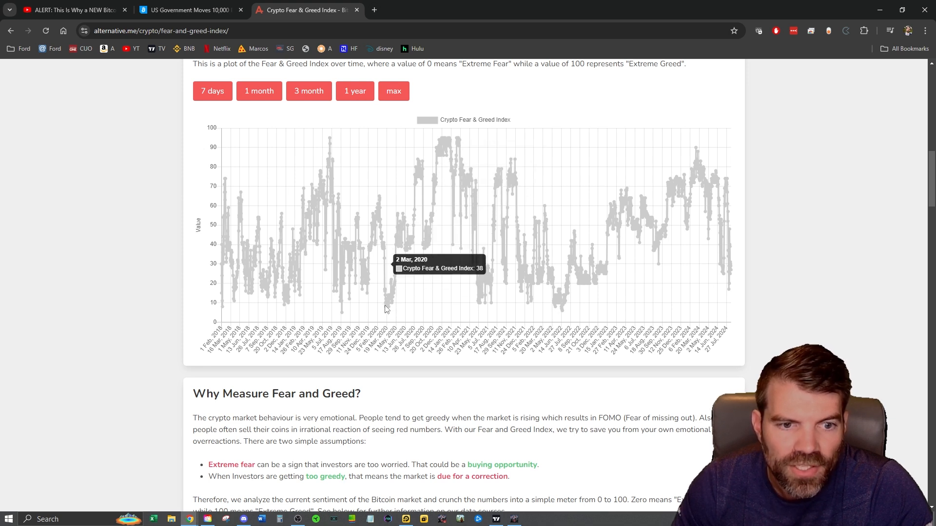
pyautogui.moveTo(390, 306)
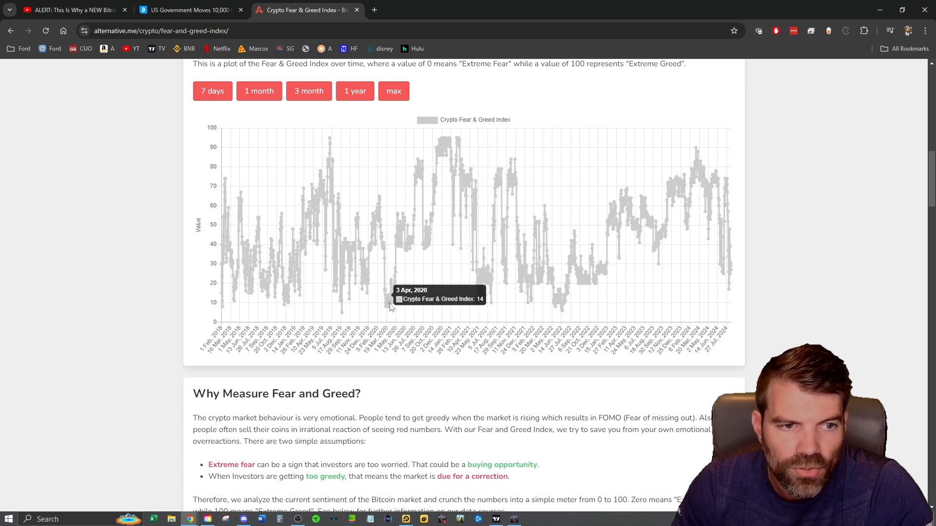
pyautogui.moveTo(465, 145)
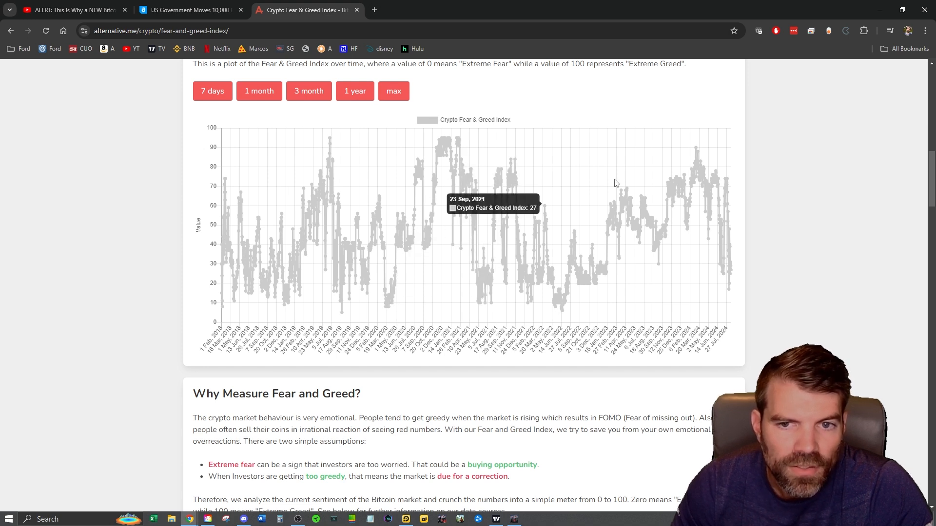
pyautogui.moveTo(703, 175)
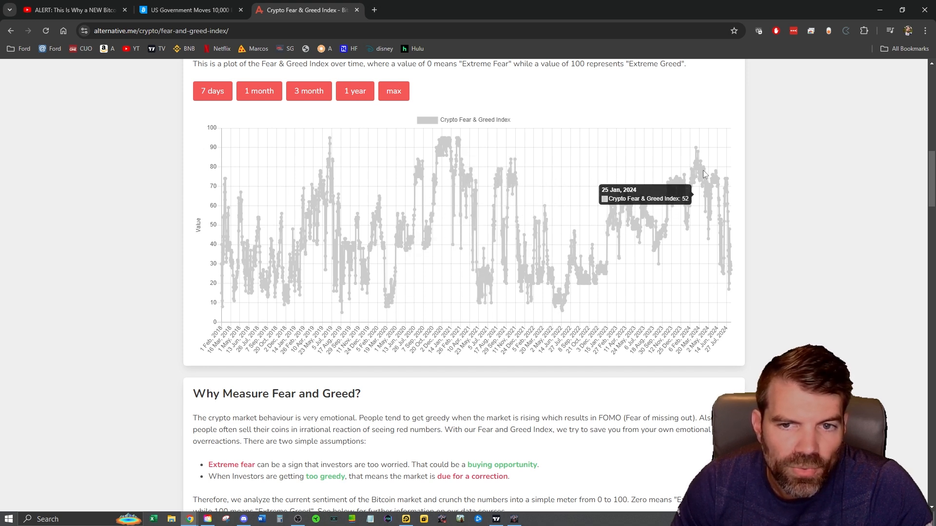
pyautogui.moveTo(698, 171)
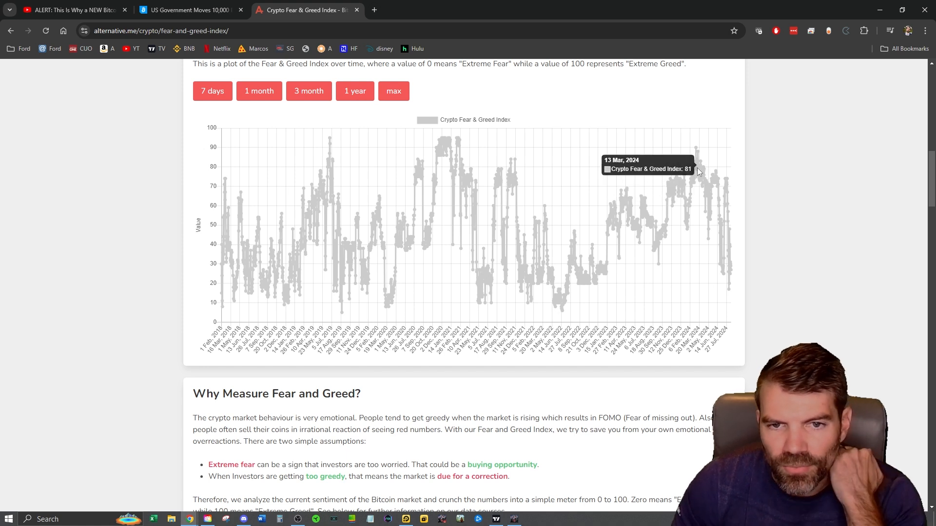
pyautogui.moveTo(732, 292)
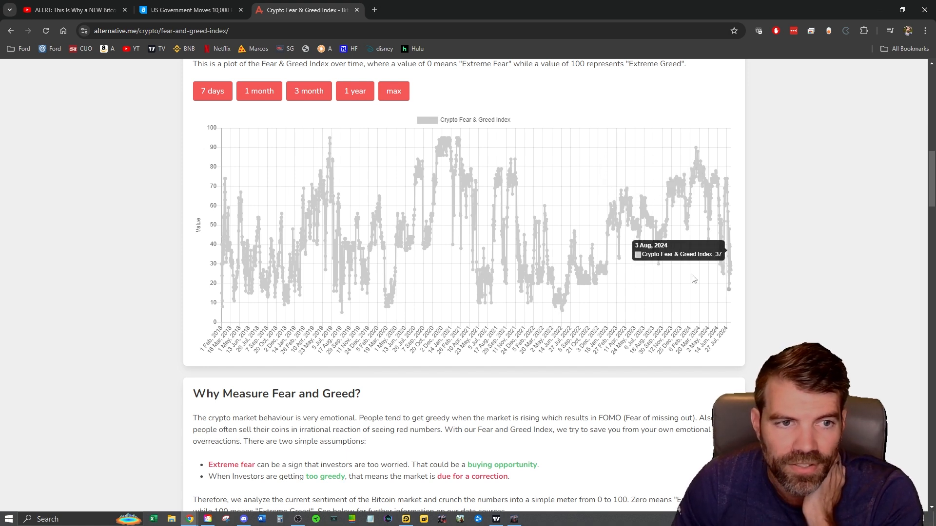
# Step: Read the 10,000 Bitcoin Silk Road article and highlight the sentence about seizing over 50,000 BTC
pyautogui.click(188, 10)
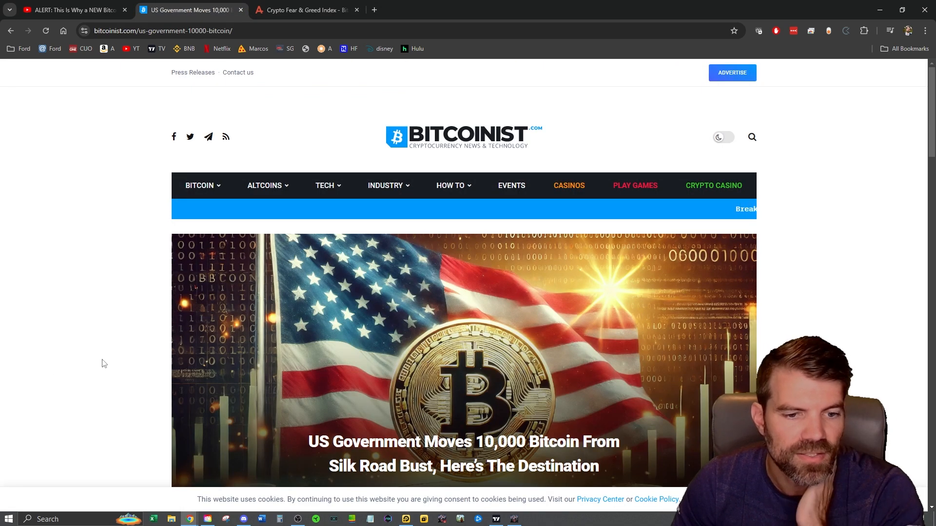
pyautogui.scroll(-3)
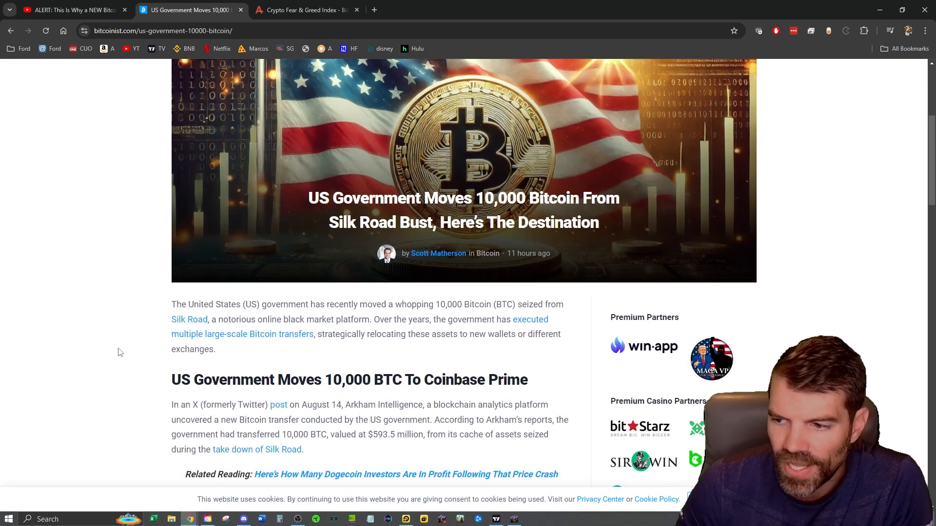
pyautogui.moveTo(67, 361)
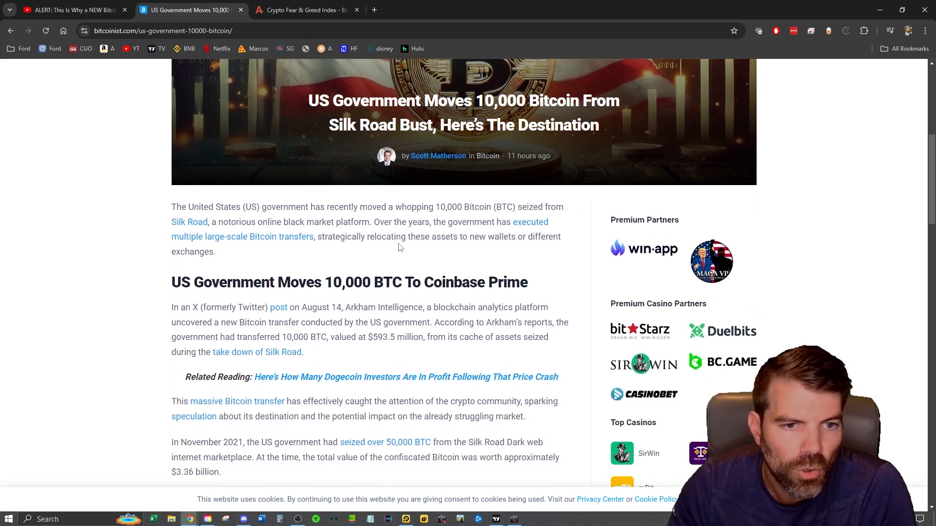
pyautogui.scroll(-3)
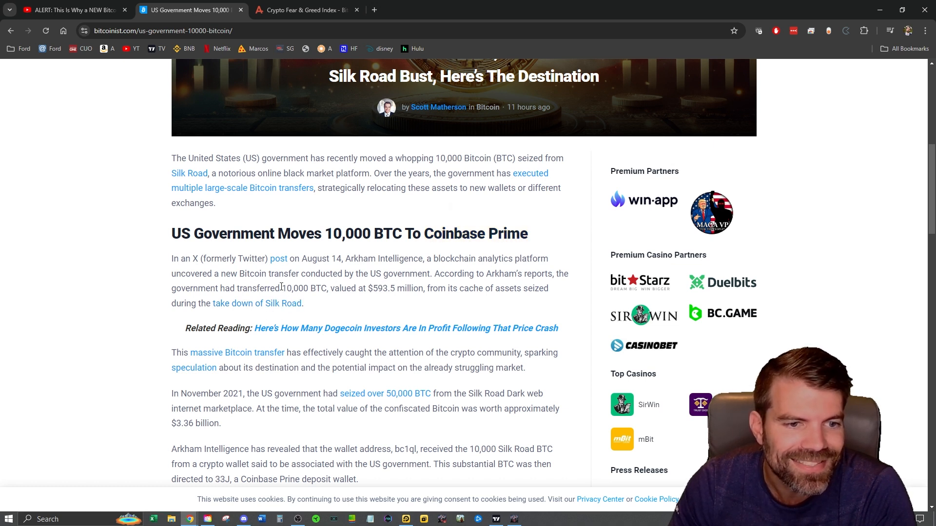
pyautogui.moveTo(280, 288); pyautogui.dragTo(426, 289)
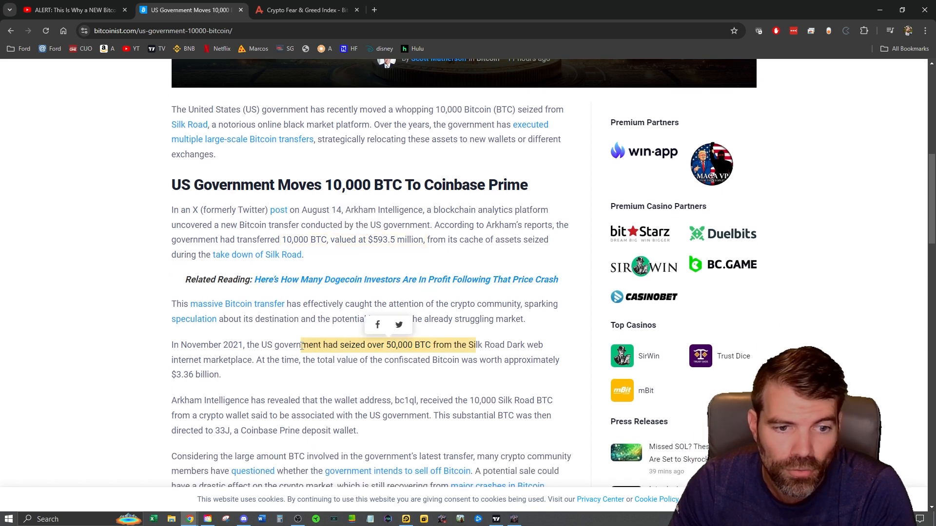
pyautogui.moveTo(303, 413)
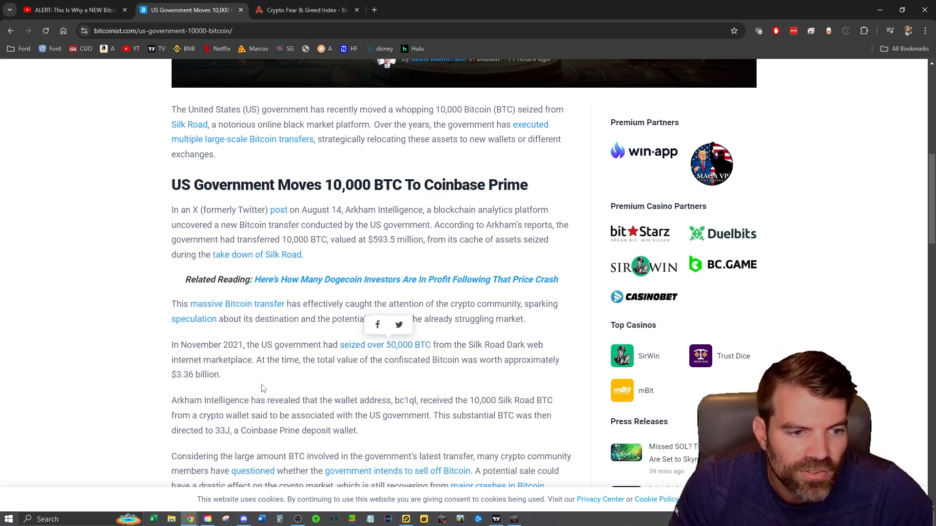
pyautogui.scroll(-3)
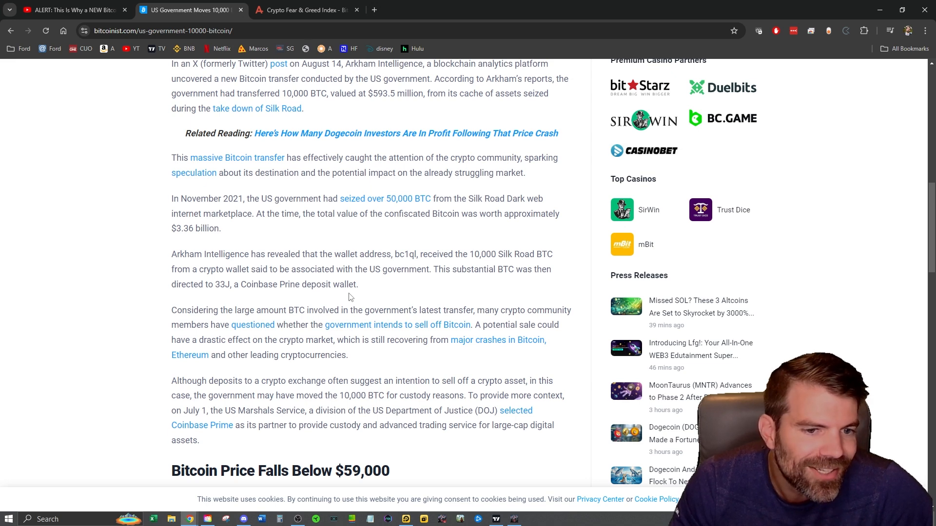
pyautogui.moveTo(372, 328)
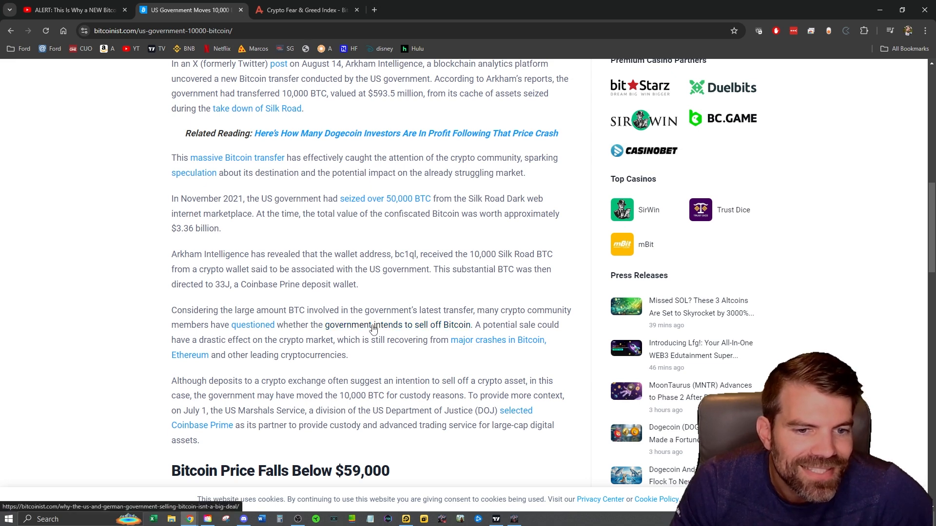
# Step: Follow the link to 'Why The US And German Government Selling Bitcoin Isn't A Big Deal' and read through it
pyautogui.click(373, 328)
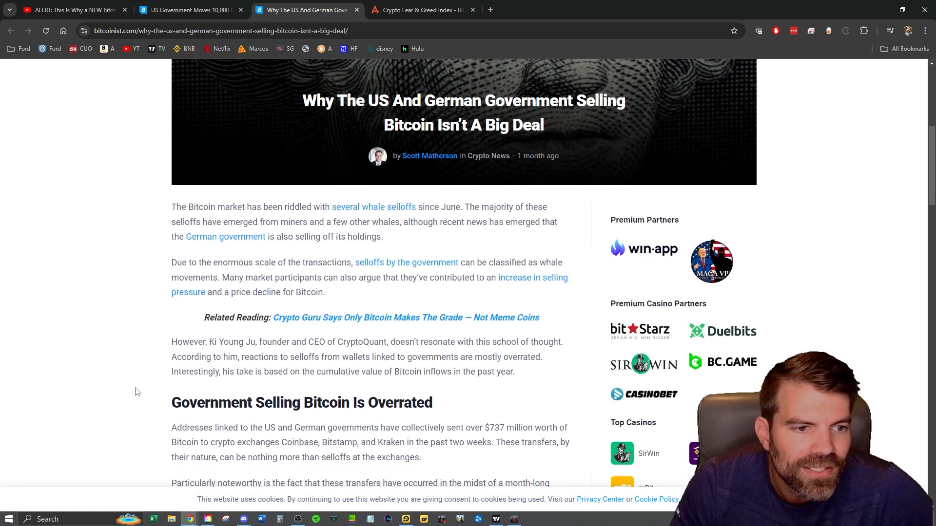
pyautogui.scroll(-3)
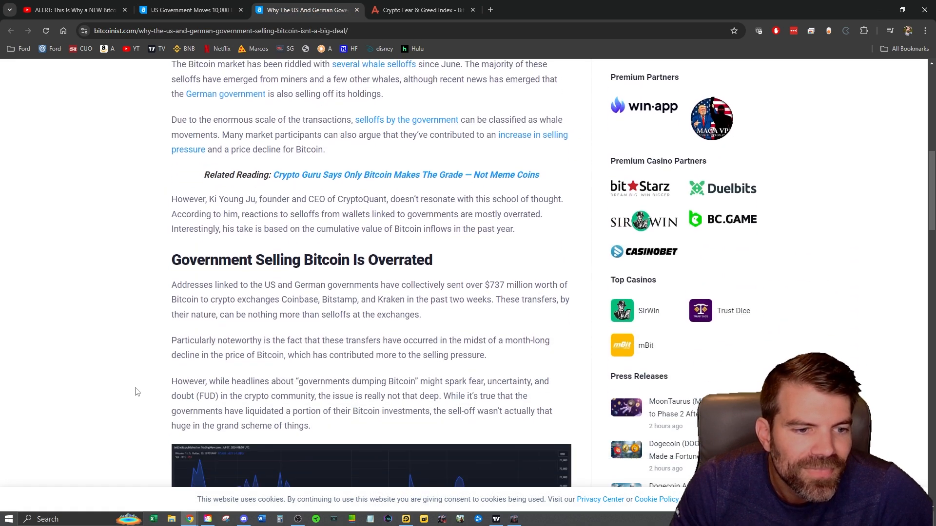
pyautogui.scroll(-3)
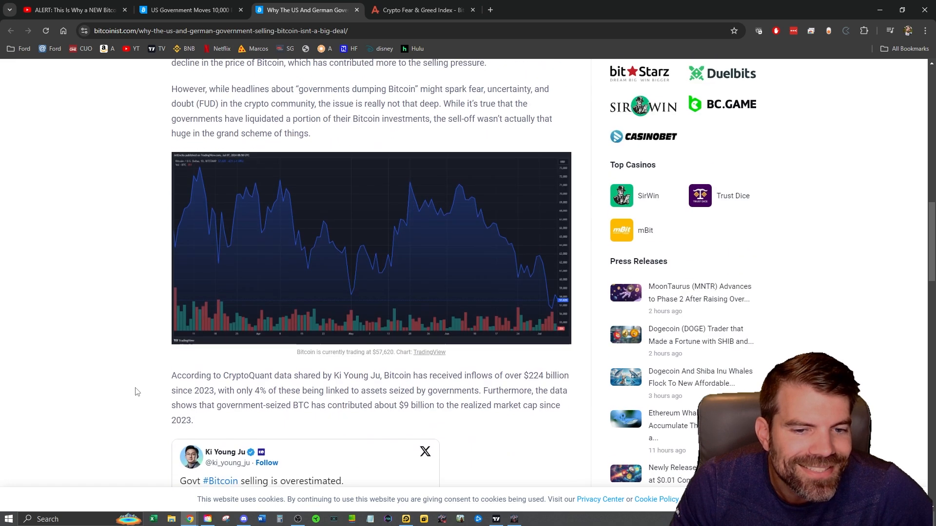
pyautogui.scroll(-3)
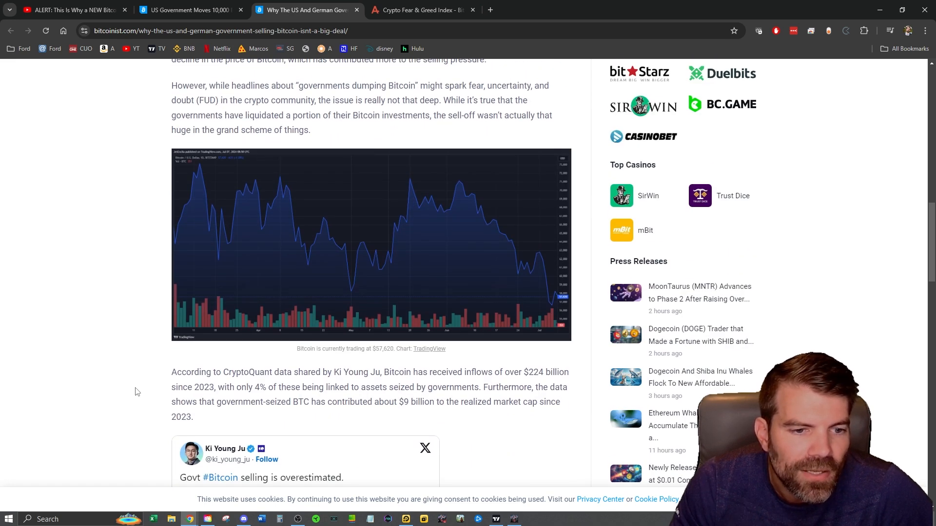
pyautogui.scroll(-3)
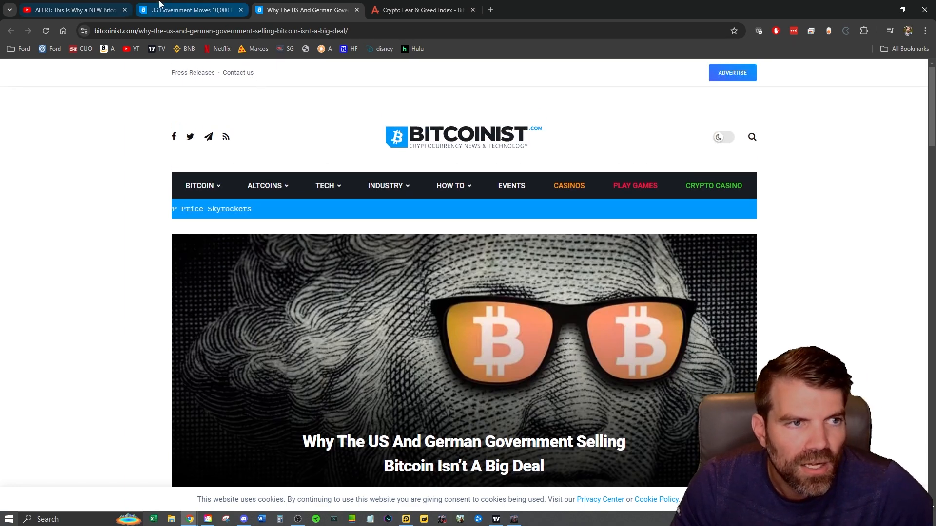
# Step: Return to the 10,000 Bitcoin article tab
pyautogui.click(421, 10)
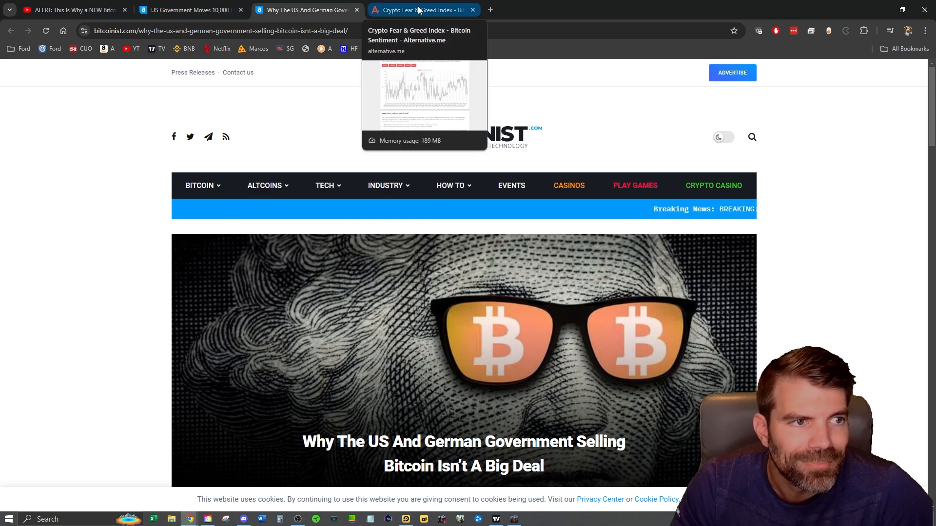
pyautogui.click(190, 10)
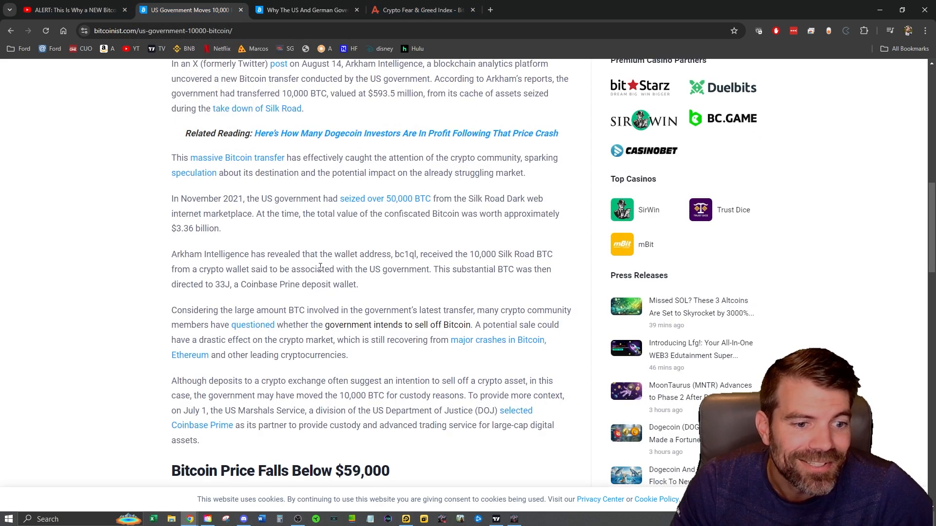
# Step: Shift the daily Bitcoin chart to recent candles and bring up the weekly cycle chart
pyautogui.scroll(-3)
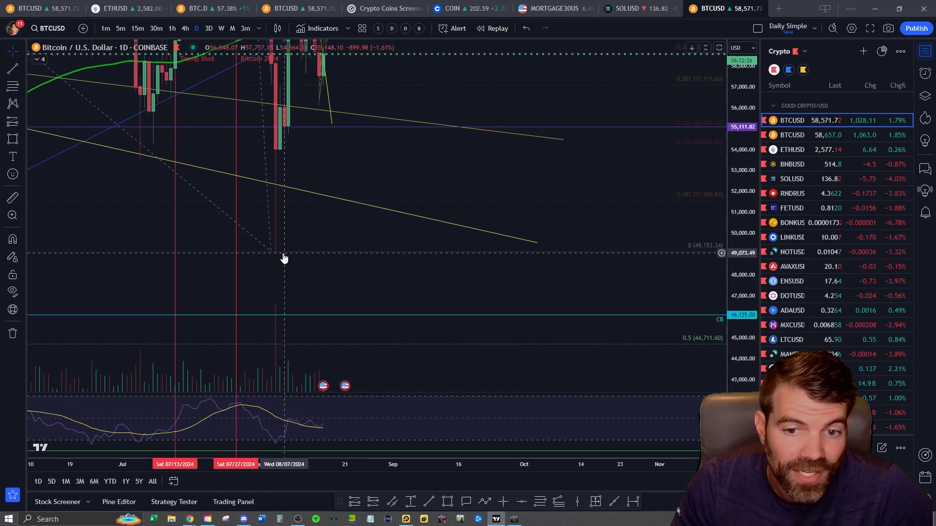
pyautogui.moveTo(338, 286)
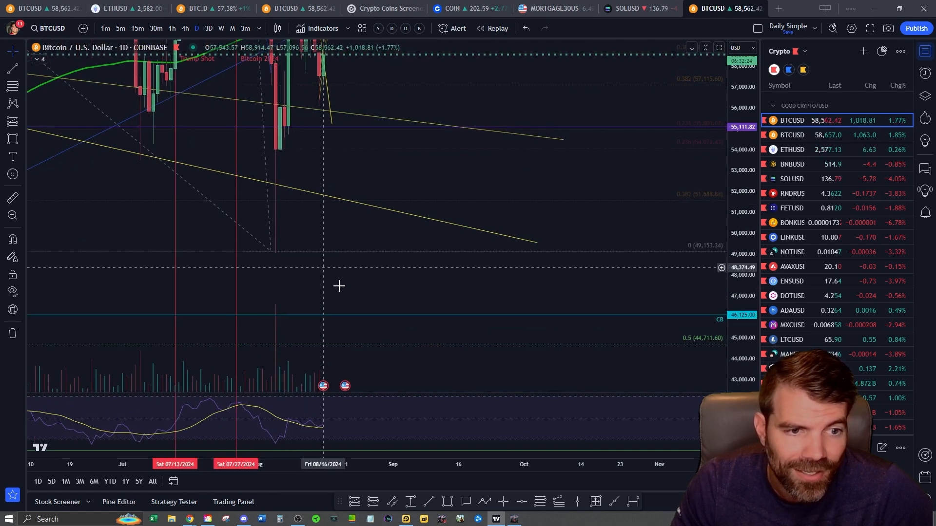
pyautogui.moveTo(338, 287); pyautogui.dragTo(477, 294)
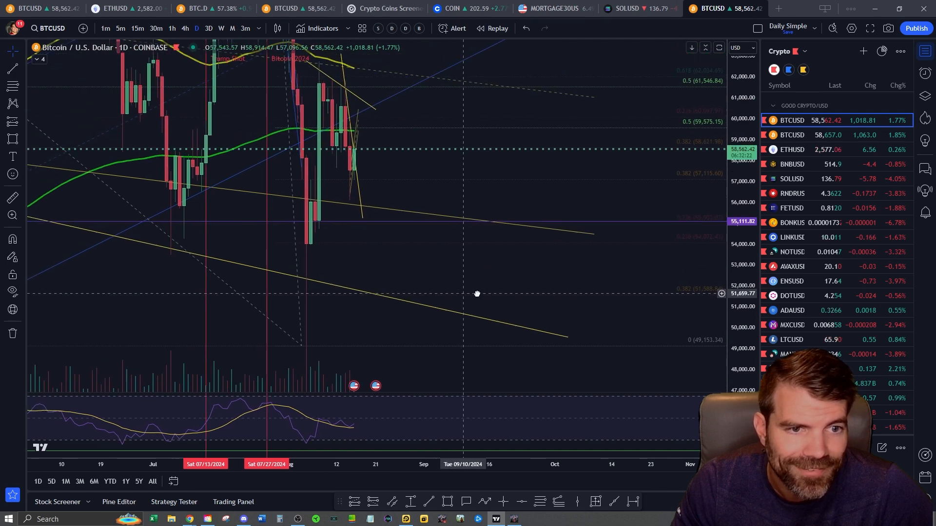
pyautogui.click(221, 28)
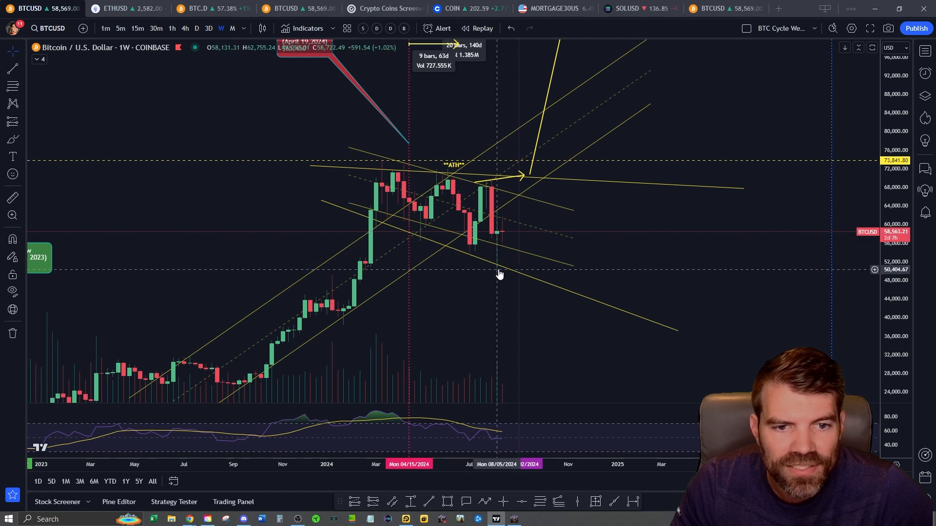
pyautogui.moveTo(488, 169)
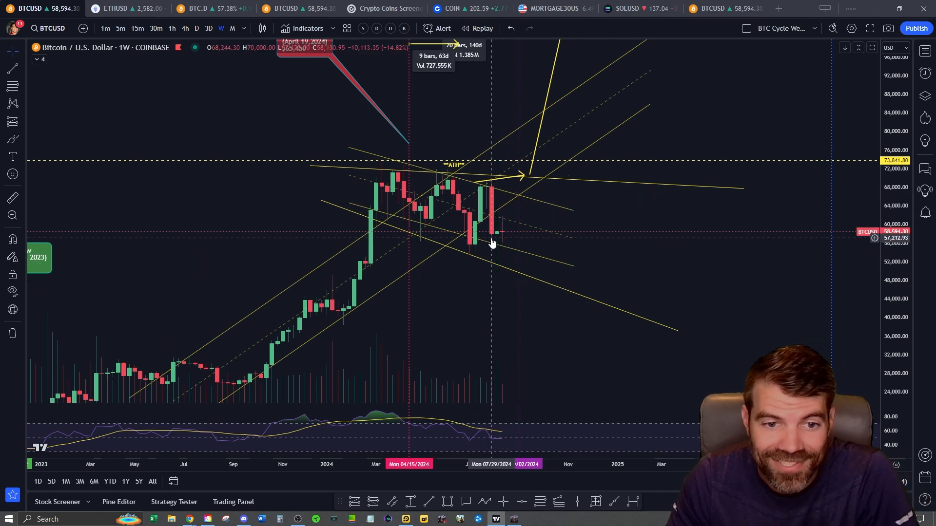
pyautogui.moveTo(262, 133)
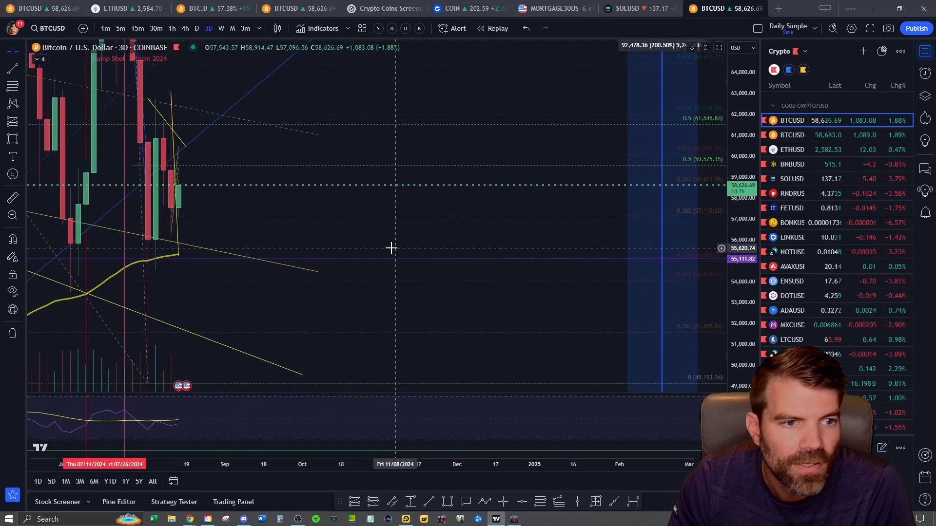
# Step: Switch BTCUSD through 4-hour to daily candles and check the BTCUSD watchlist entries
pyautogui.click(184, 28)
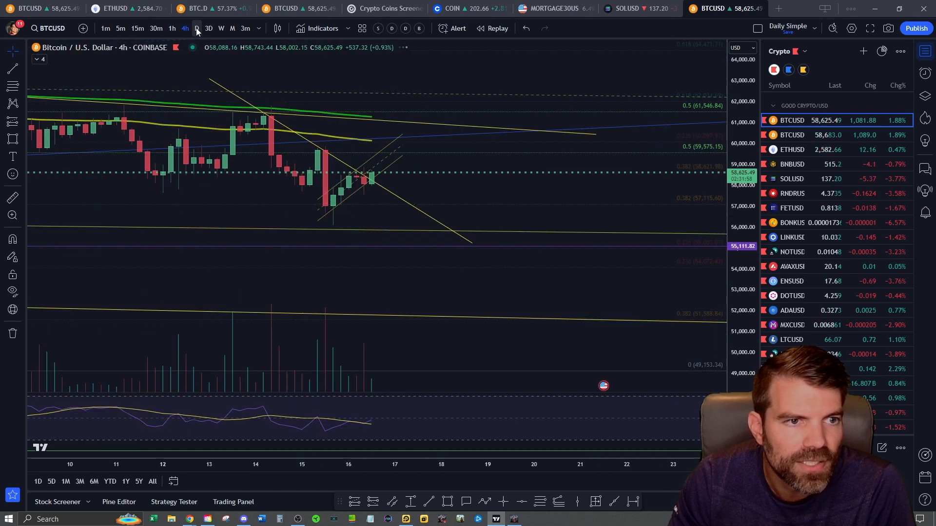
pyautogui.click(196, 29)
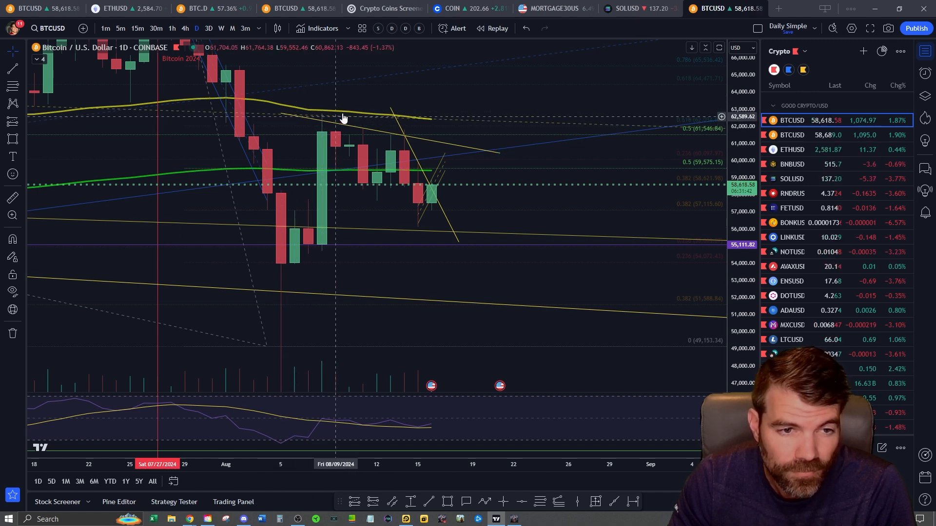
pyautogui.moveTo(419, 239)
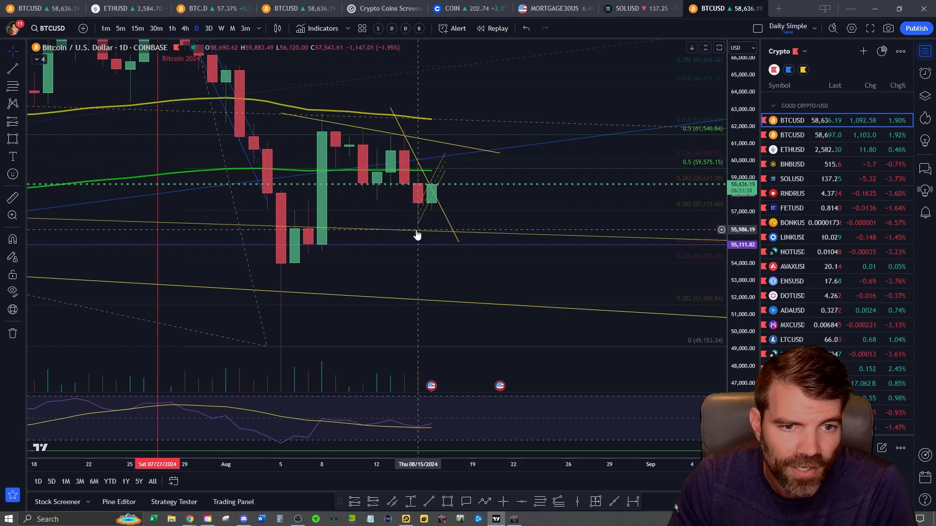
pyautogui.moveTo(391, 233)
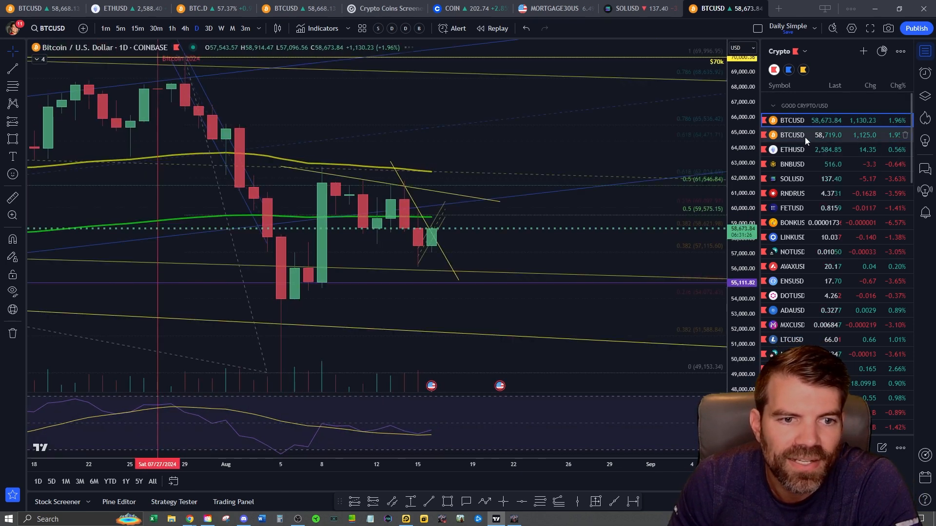
pyautogui.click(792, 134)
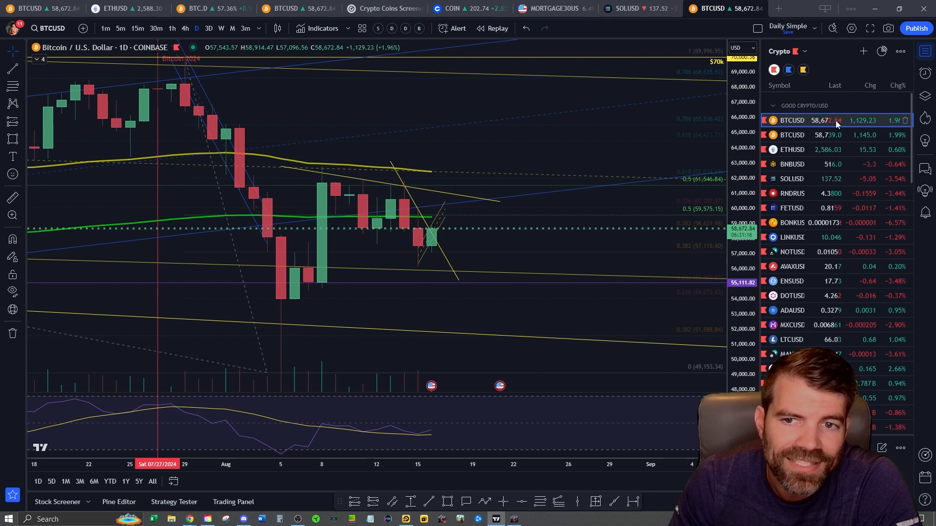
pyautogui.click(792, 135)
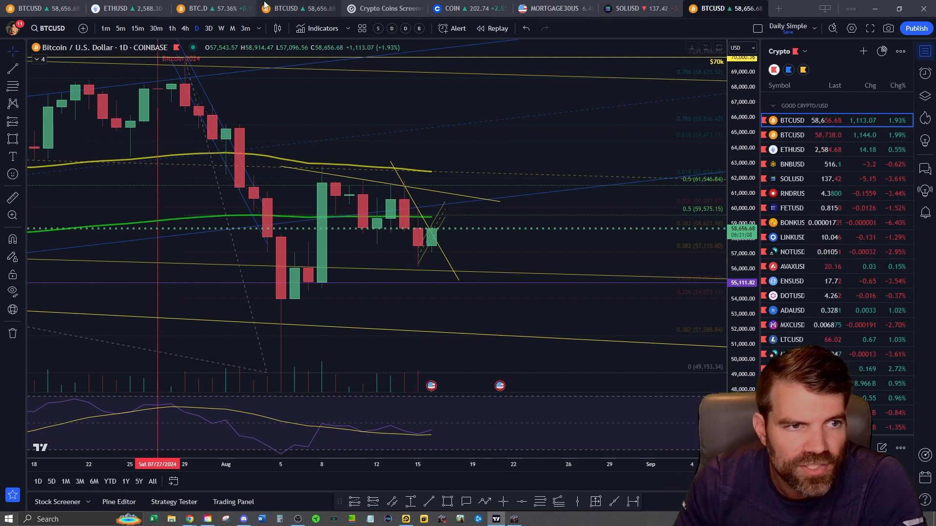
pyautogui.click(791, 134)
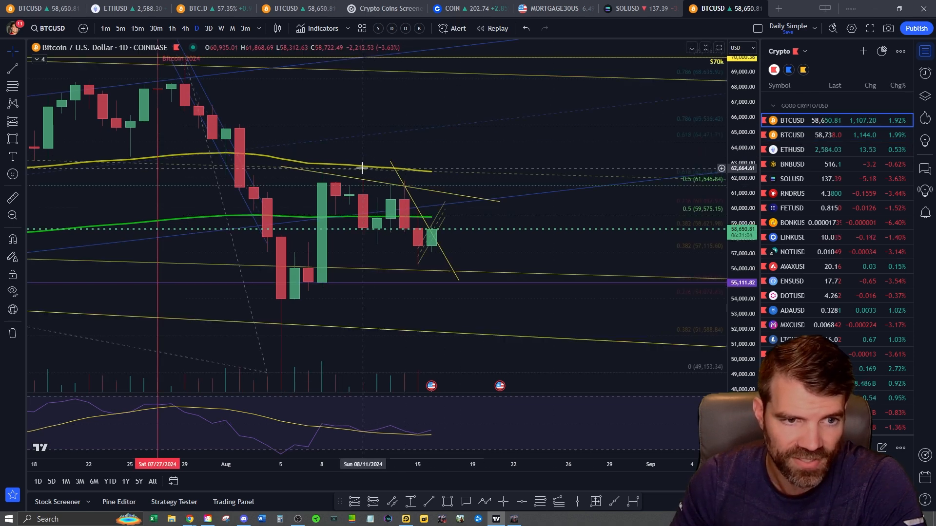
pyautogui.moveTo(323, 182)
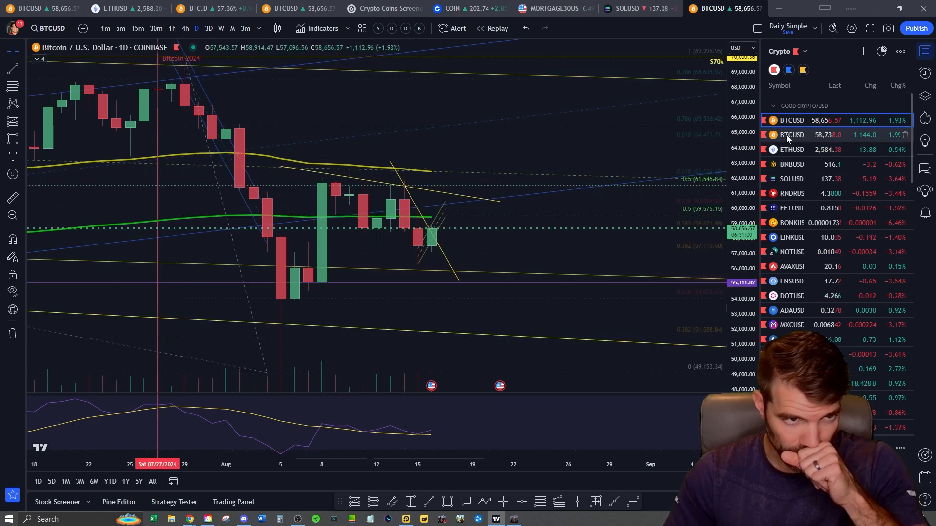
pyautogui.click(791, 134)
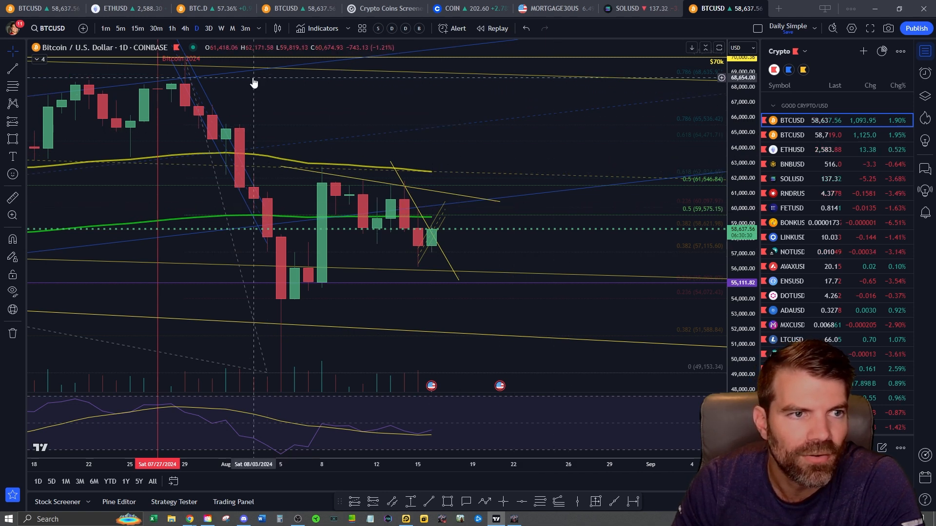
pyautogui.click(197, 9)
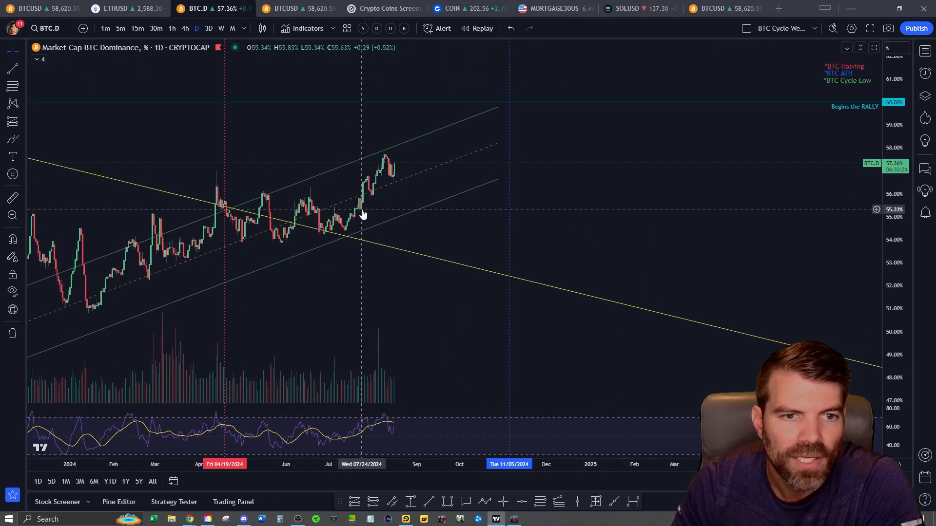
pyautogui.scroll(-3)
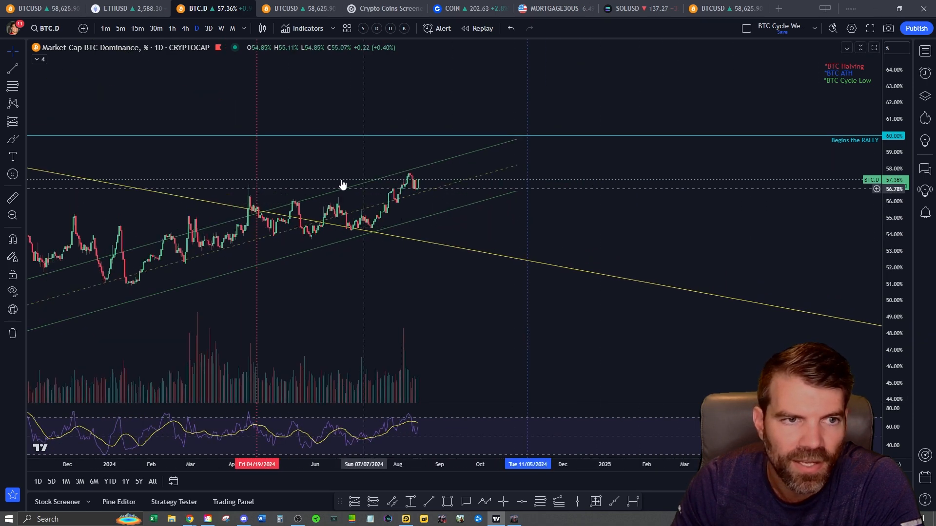
pyautogui.click(222, 28)
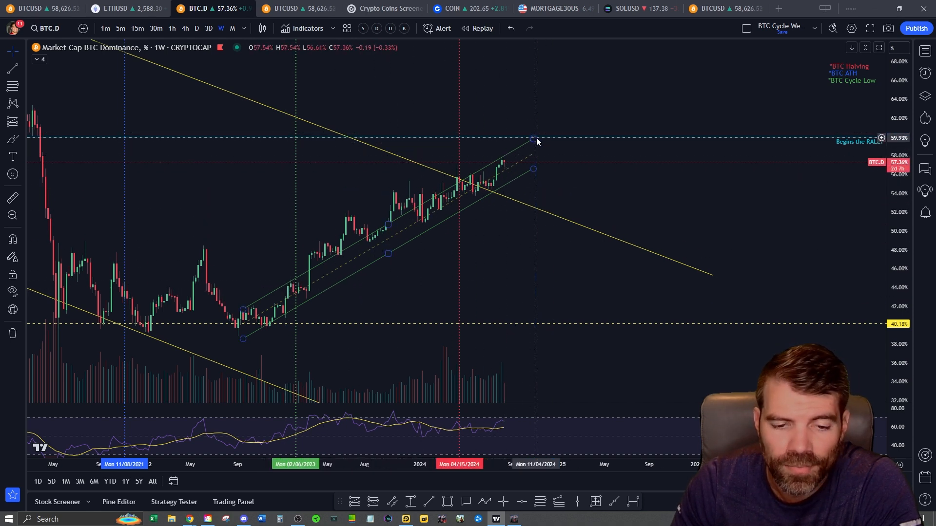
pyautogui.moveTo(554, 184)
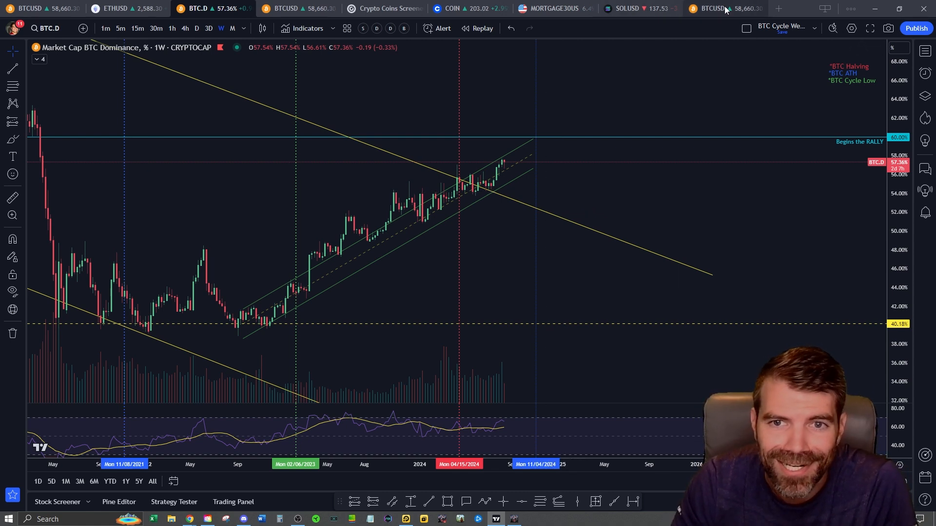
pyautogui.moveTo(722, 9)
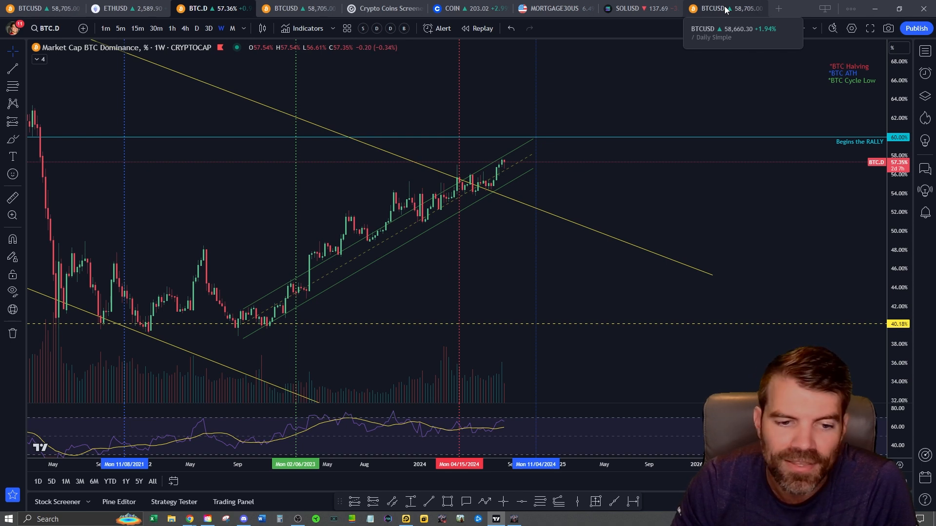
pyautogui.click(725, 9)
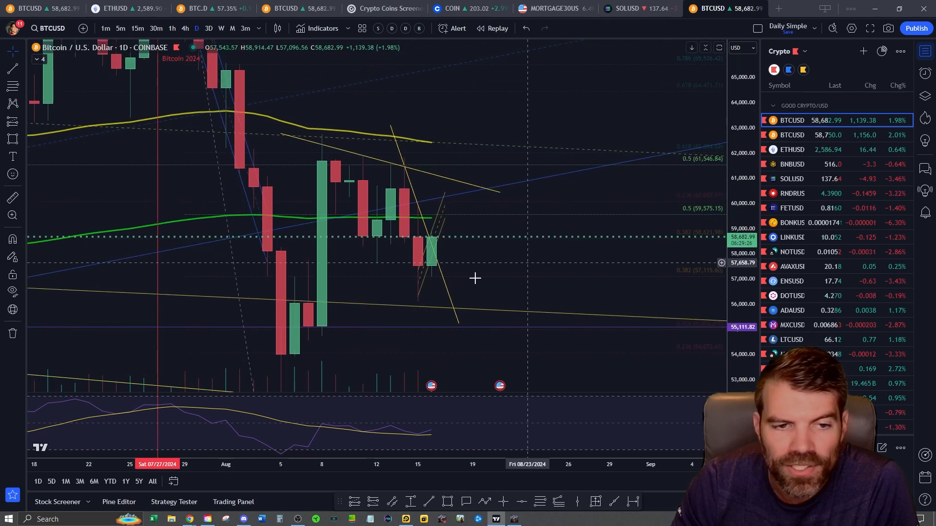
pyautogui.moveTo(475, 273)
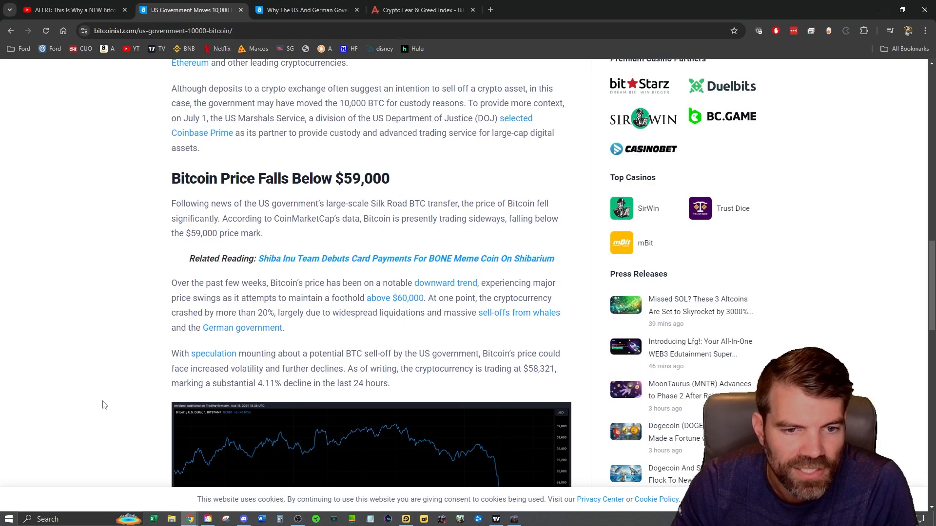
# Step: Scroll further through the 10,000 Bitcoin article, then set the BTCUSD chart to 5-minute candles
pyautogui.scroll(-3)
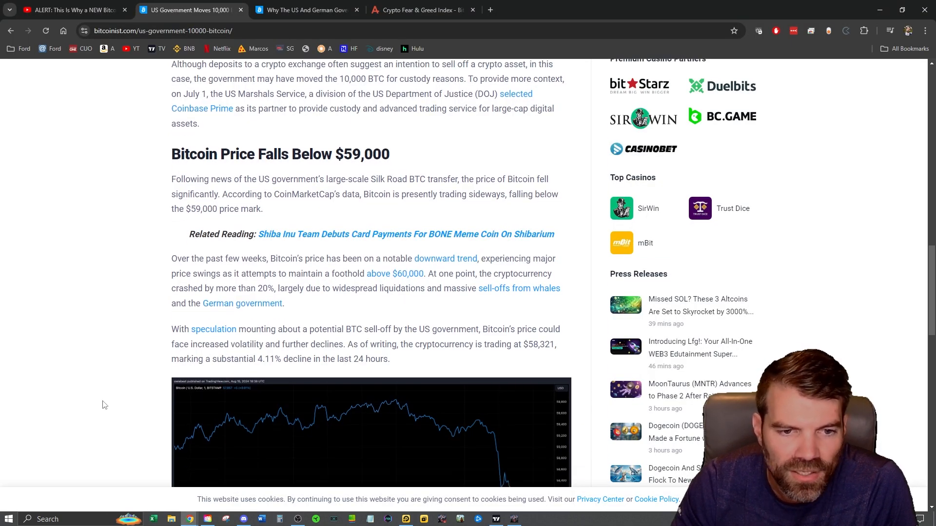
pyautogui.scroll(-3)
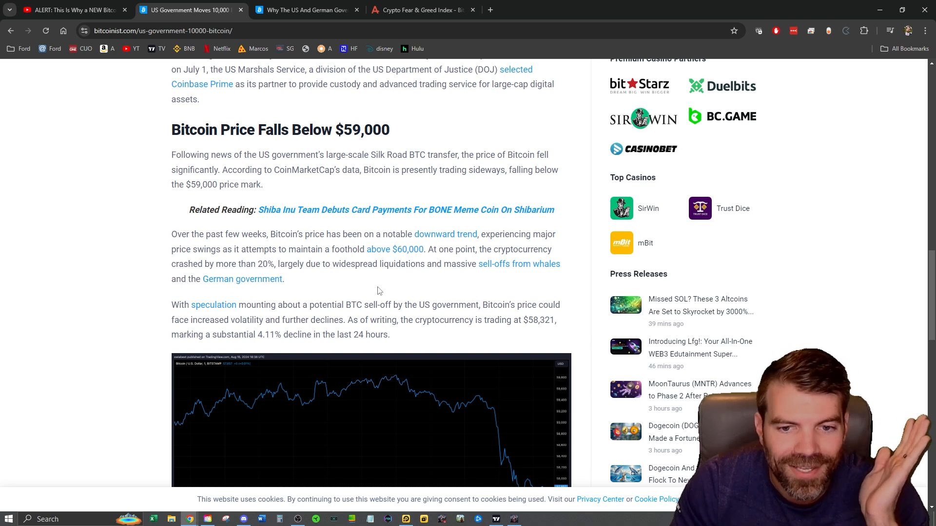
pyautogui.moveTo(226, 227)
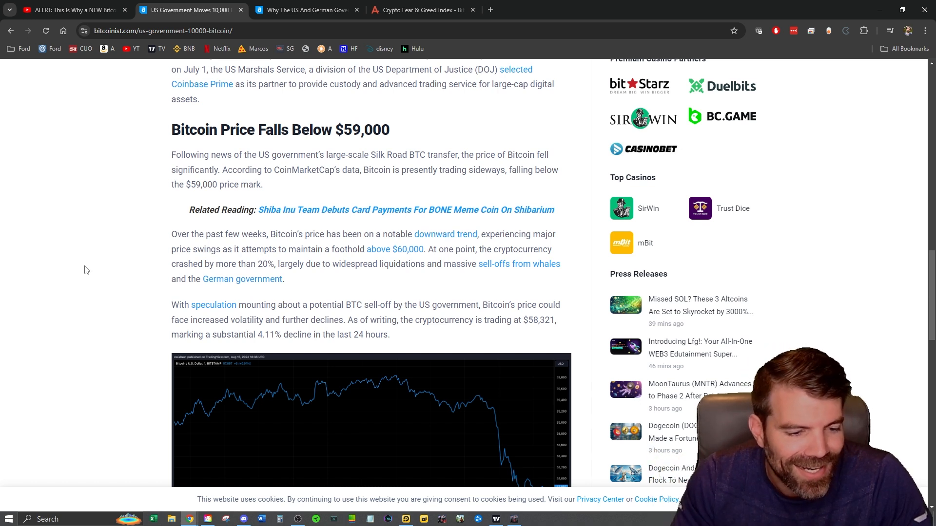
pyautogui.moveTo(43, 268)
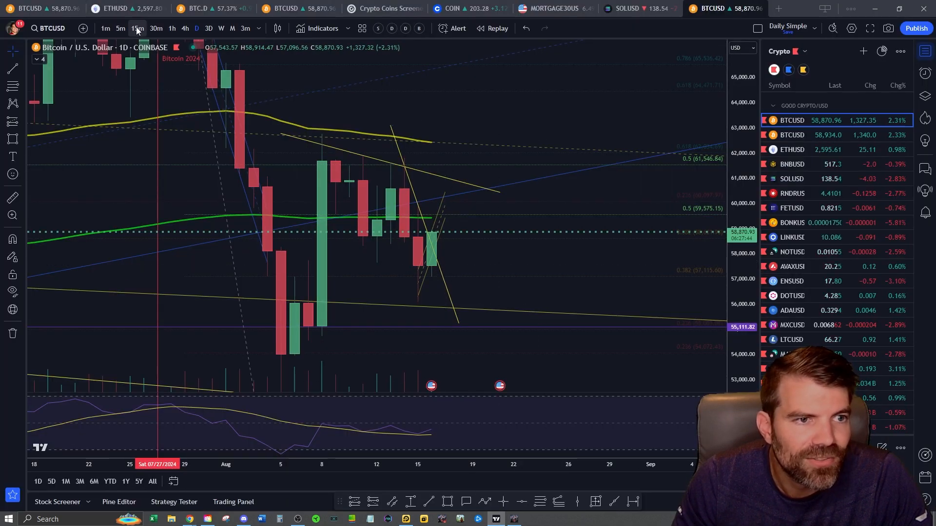
pyautogui.click(119, 28)
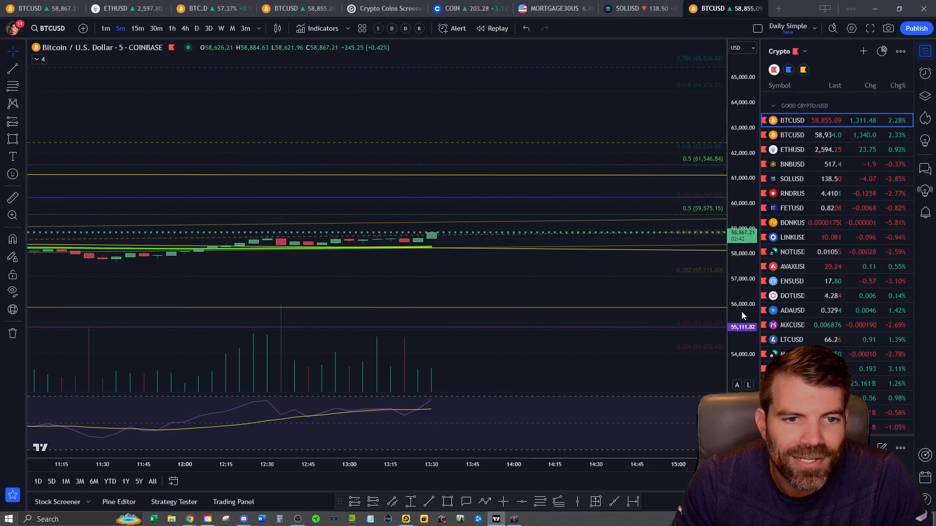